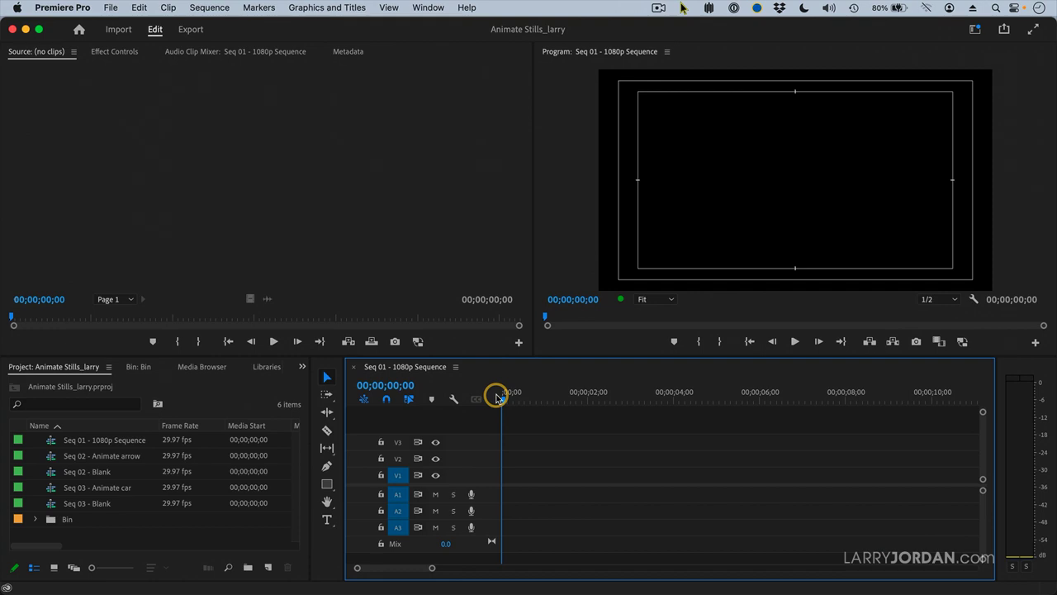
mouse_move(570, 380)
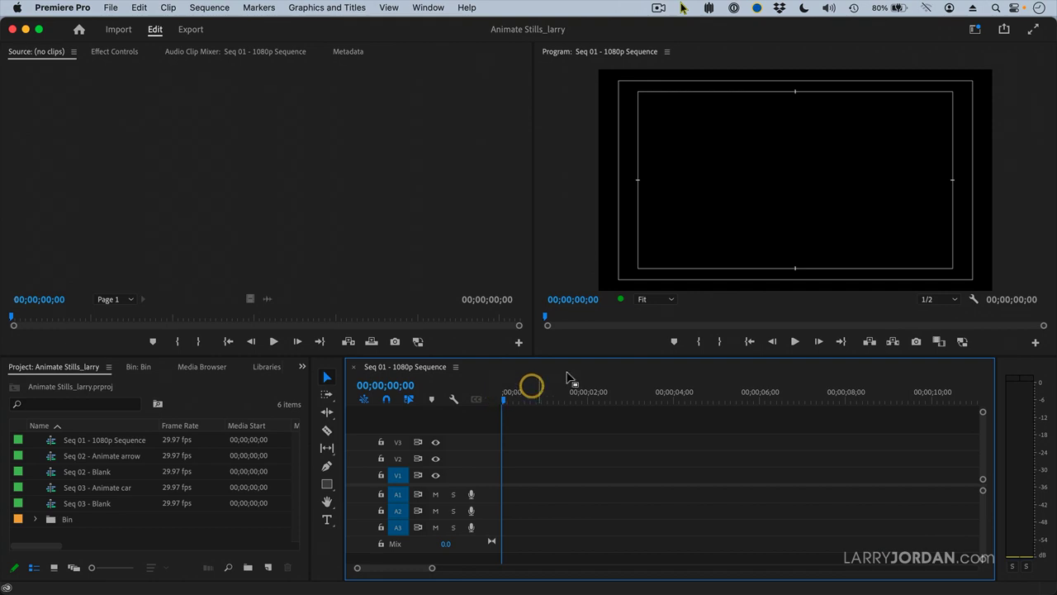
Import 'Millford Sound, NZ 54.png' and drag it onto video track V1
click(118, 29)
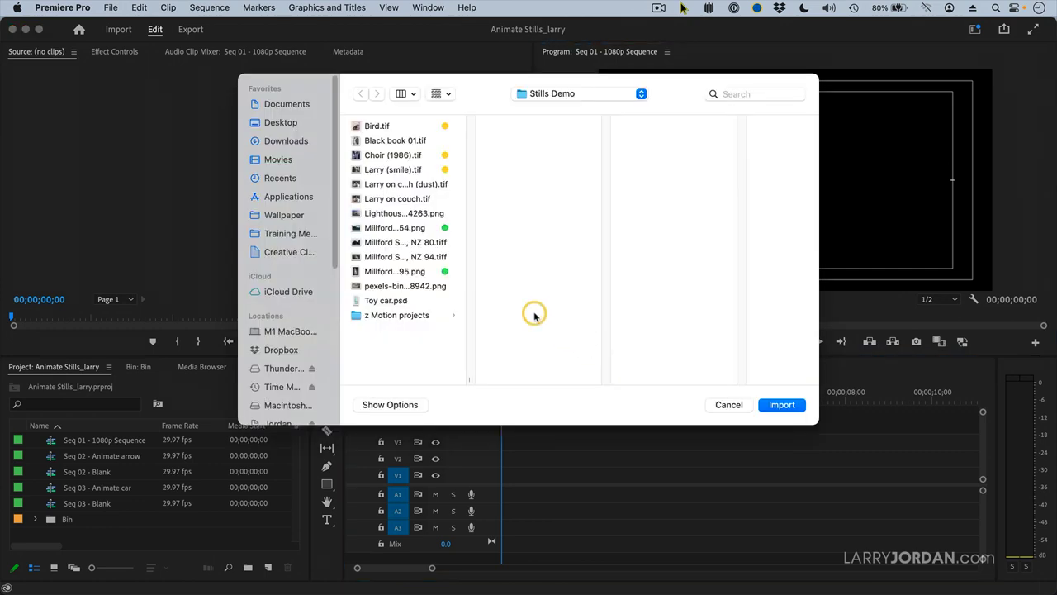
click(393, 227)
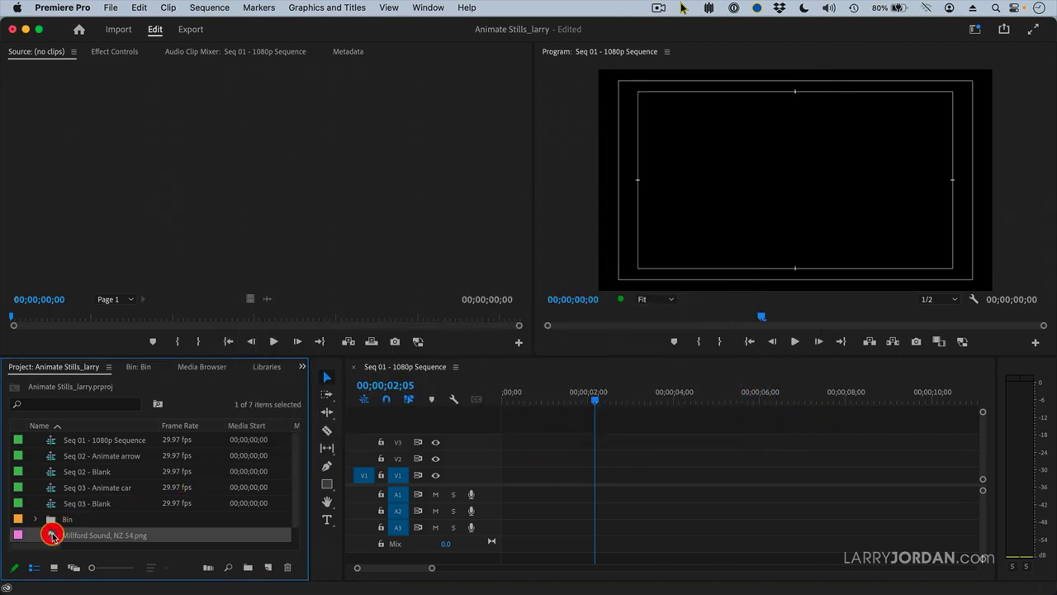
drag(52, 534, 701, 473)
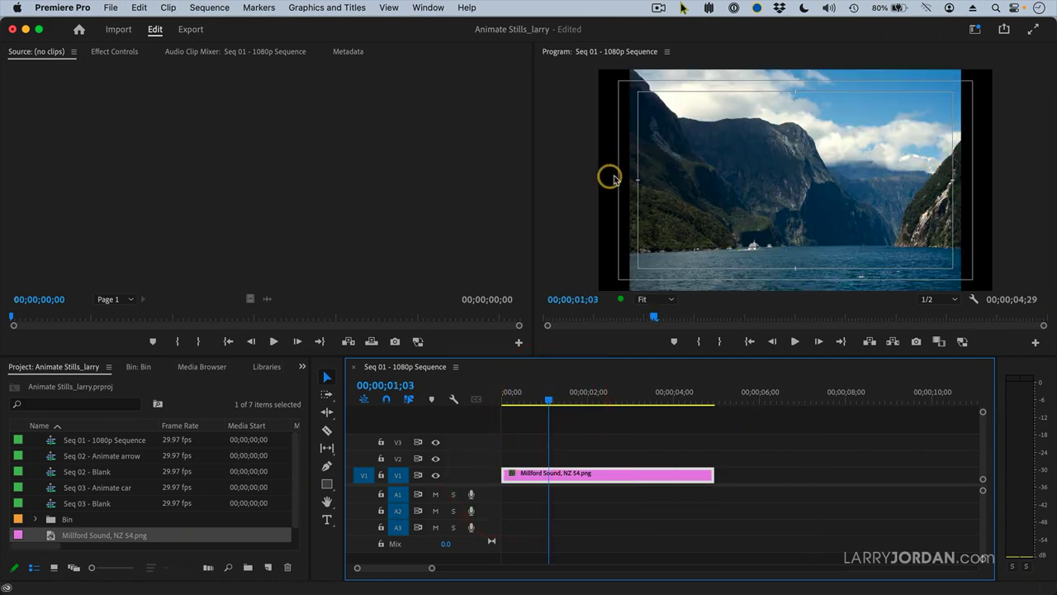
mouse_move(634, 157)
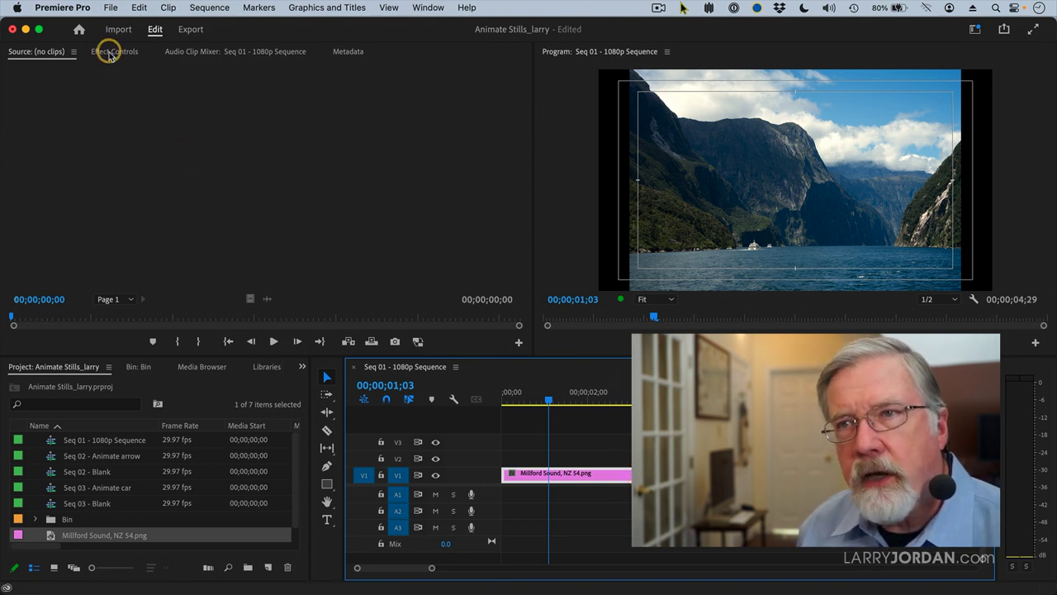
Set the fjord clip to frame size from Effect Controls, giving Scale 27.3
click(115, 51)
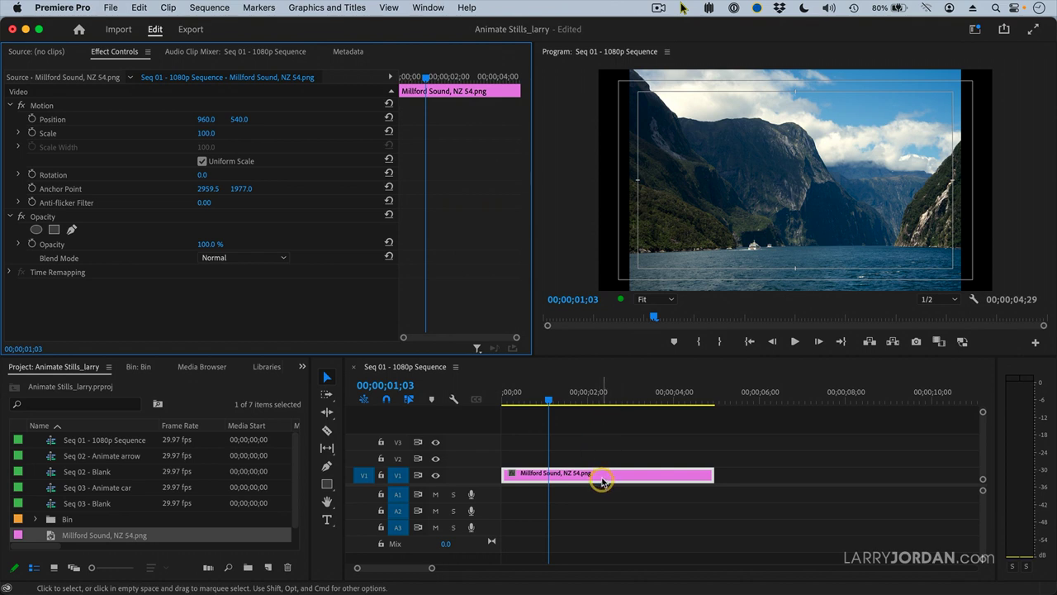
right_click(603, 475)
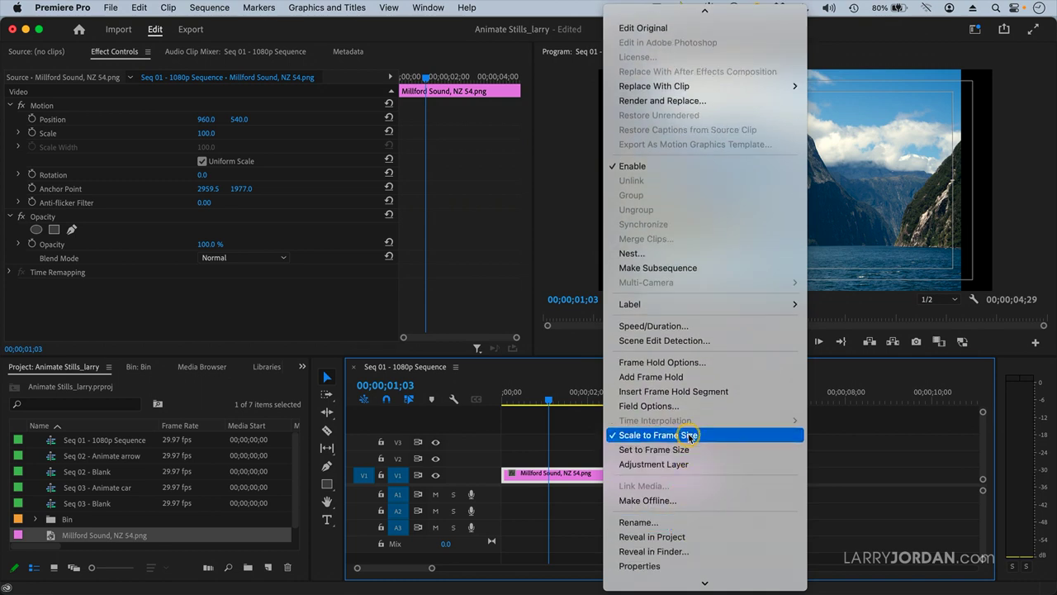
mouse_move(677, 449)
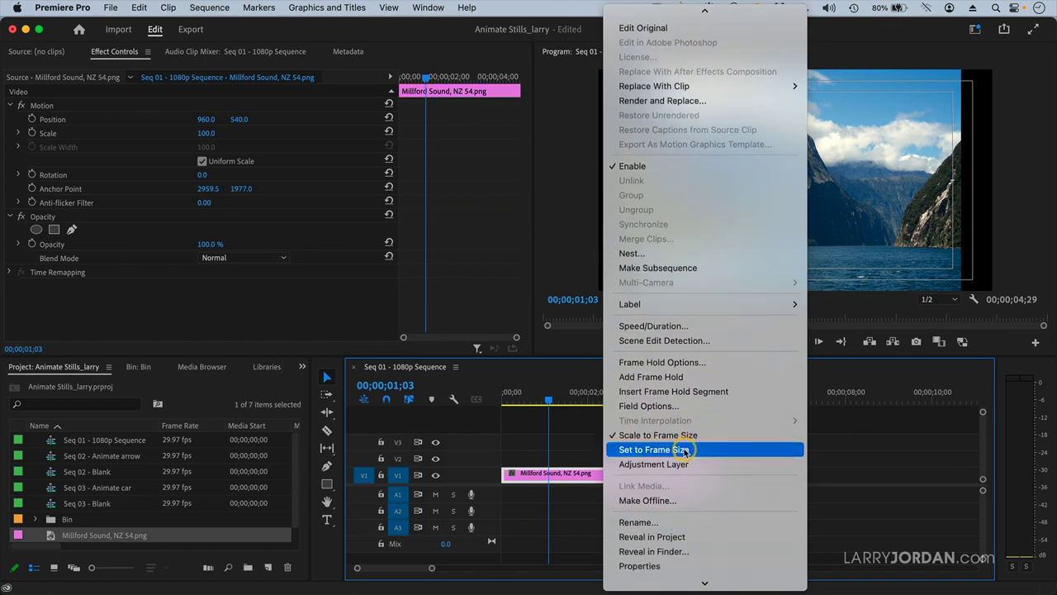
click(652, 450)
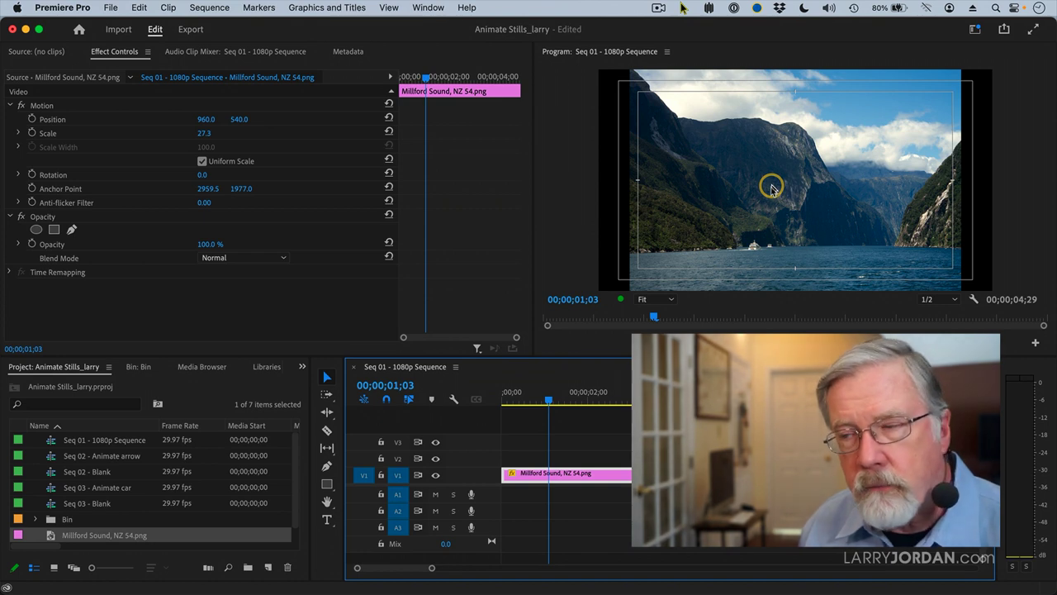
mouse_move(74, 24)
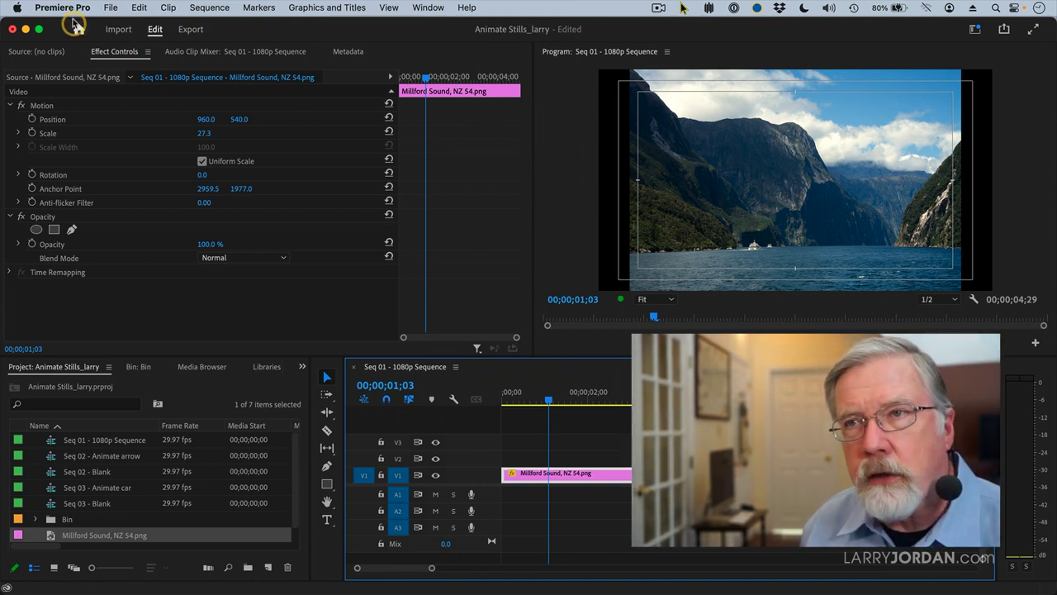
Change the Media preference Default Media Scaling to 'Set to frame size' and confirm
click(62, 7)
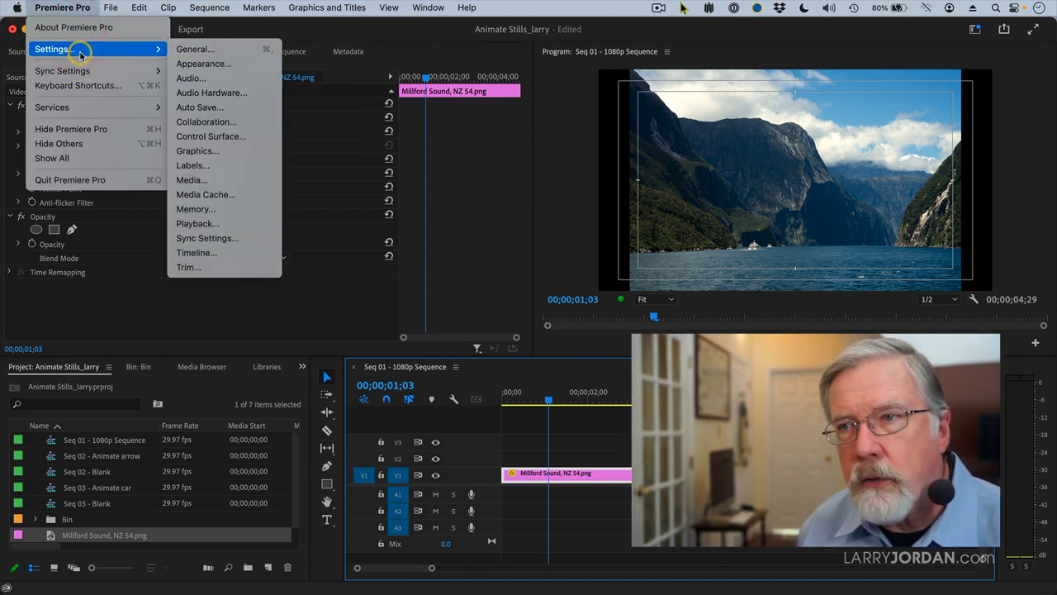
mouse_move(221, 180)
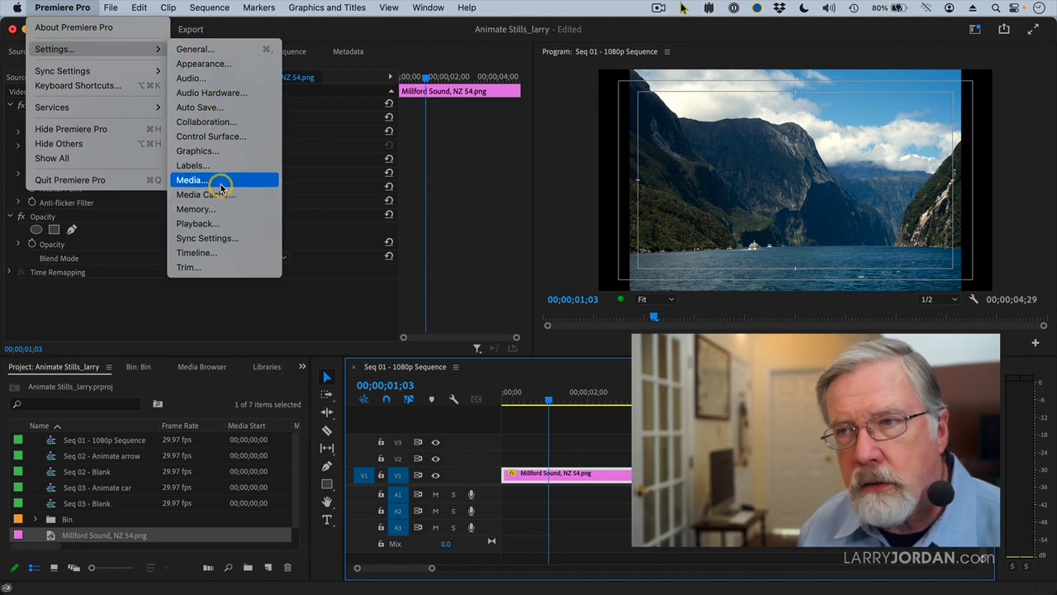
click(190, 181)
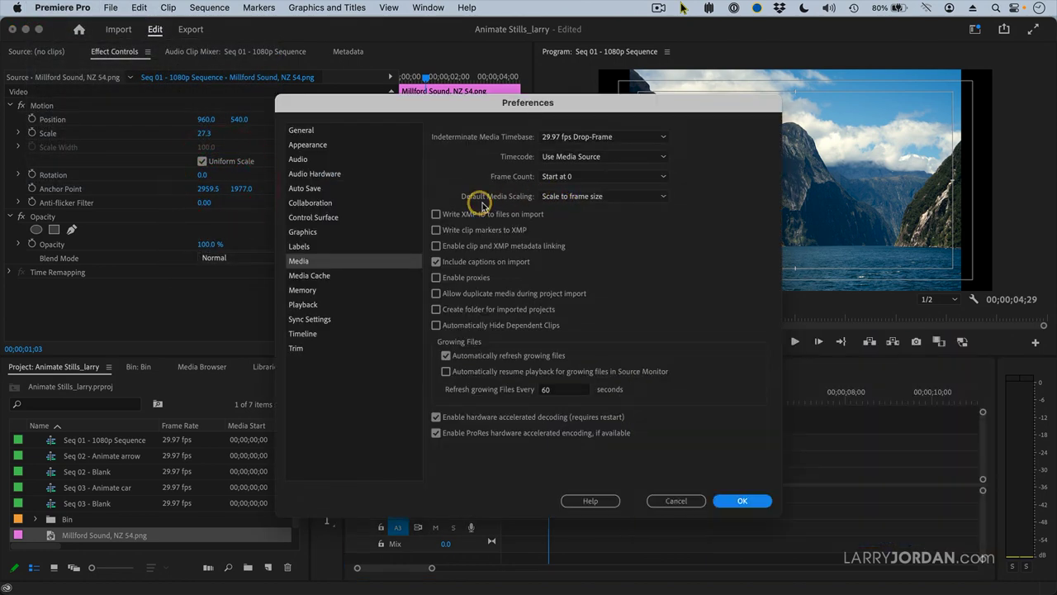
click(663, 196)
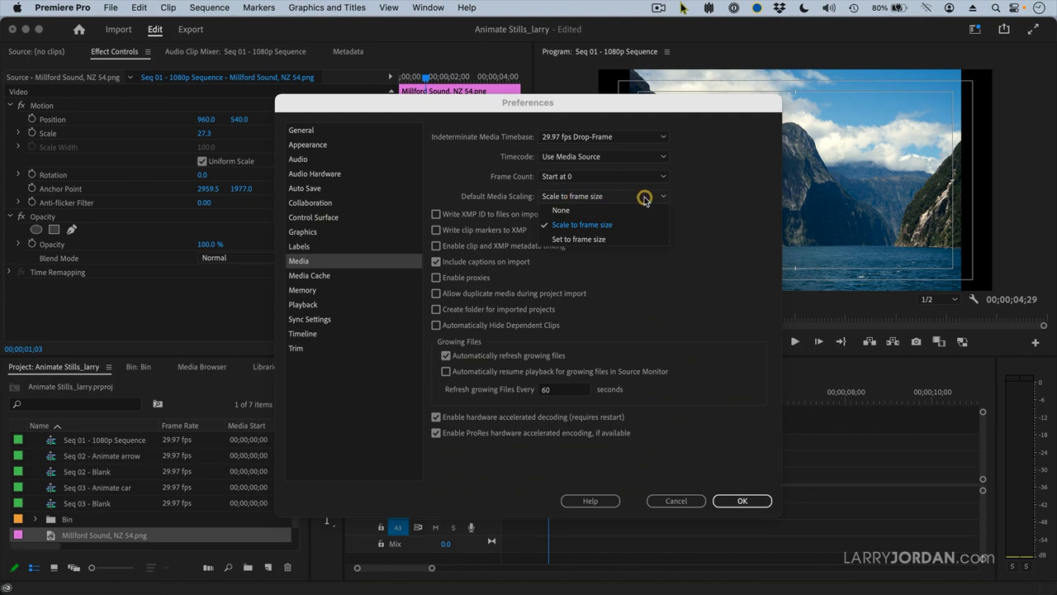
mouse_move(578, 238)
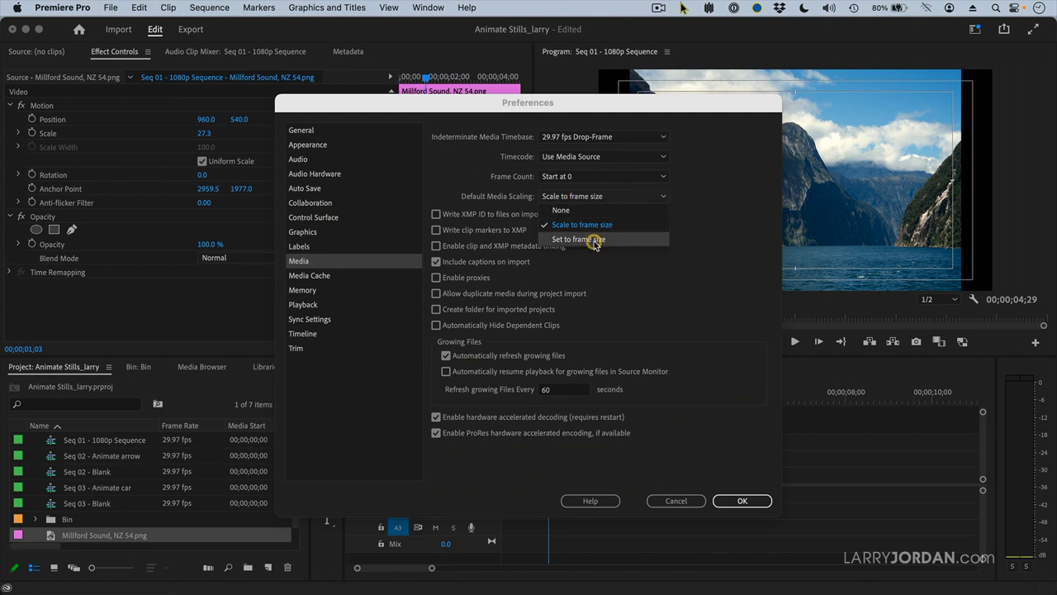
click(578, 239)
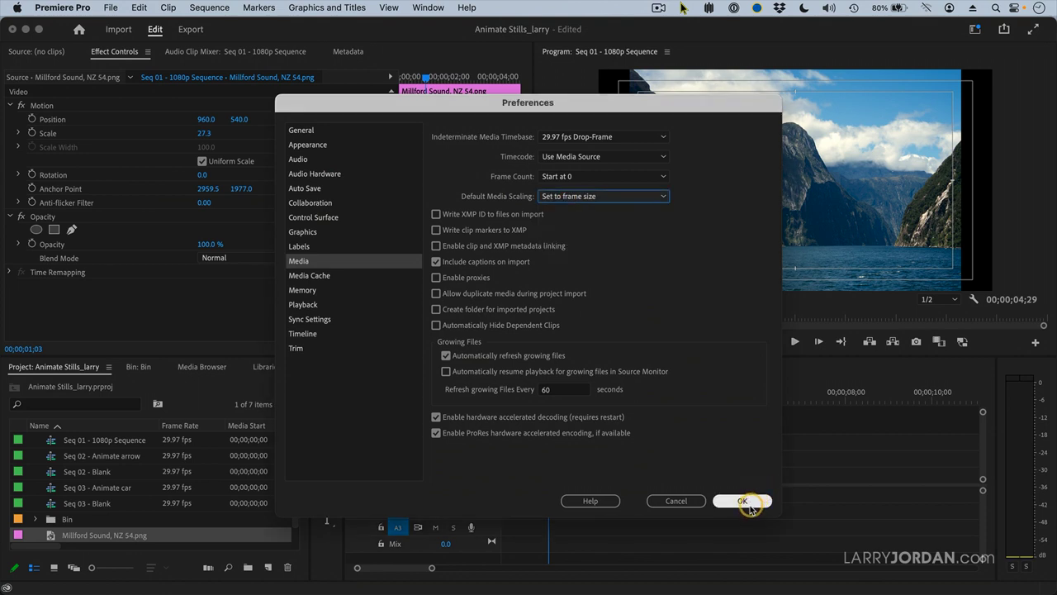
click(743, 500)
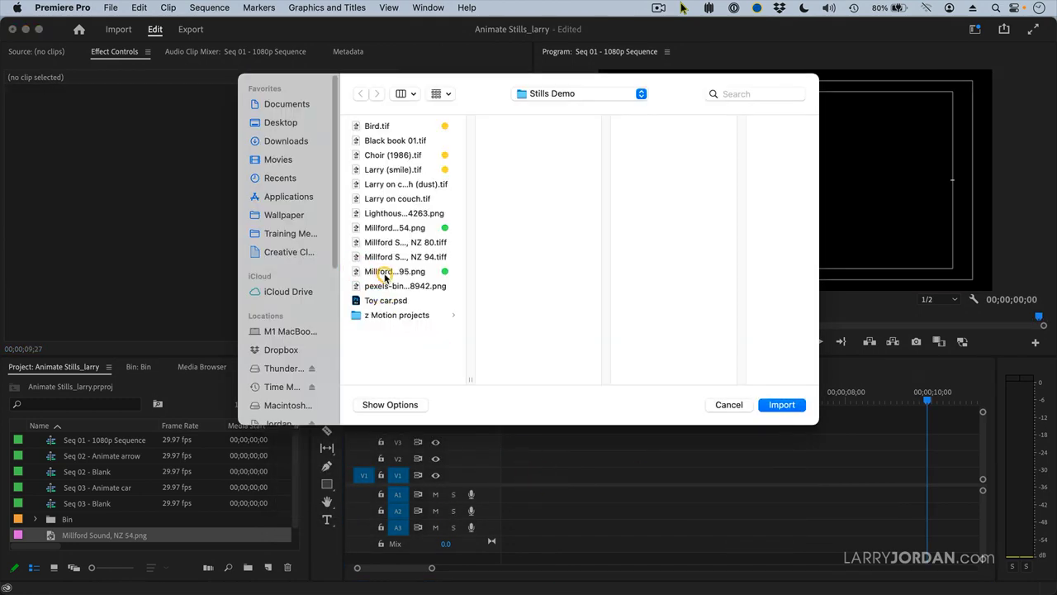
Import 'Millford Sound, NZ 95.png' and place it on V1, auto-fitted at Scale 17.9
click(394, 271)
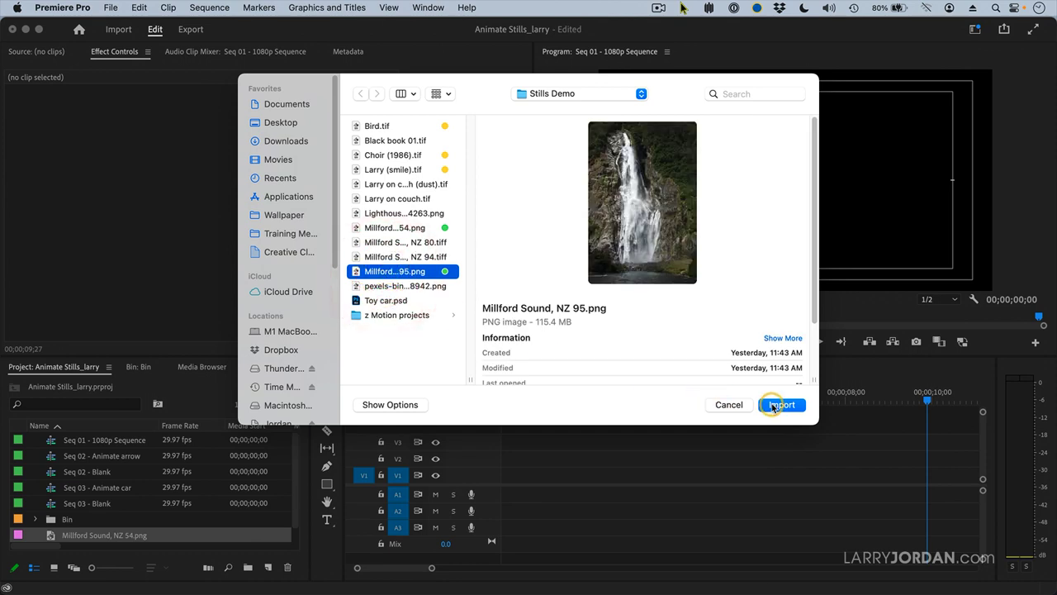
click(780, 404)
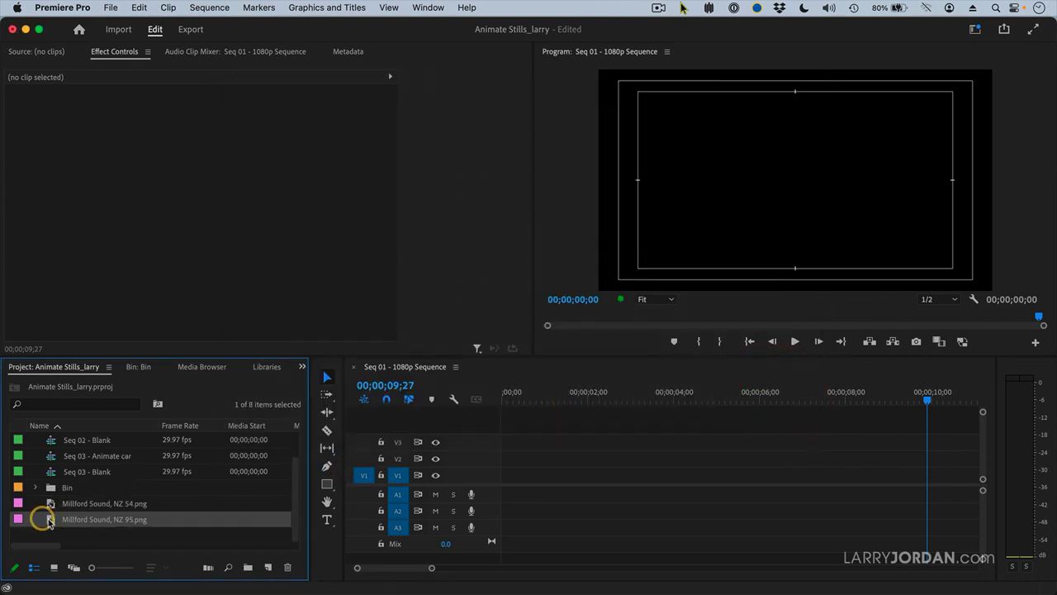
drag(50, 519, 503, 475)
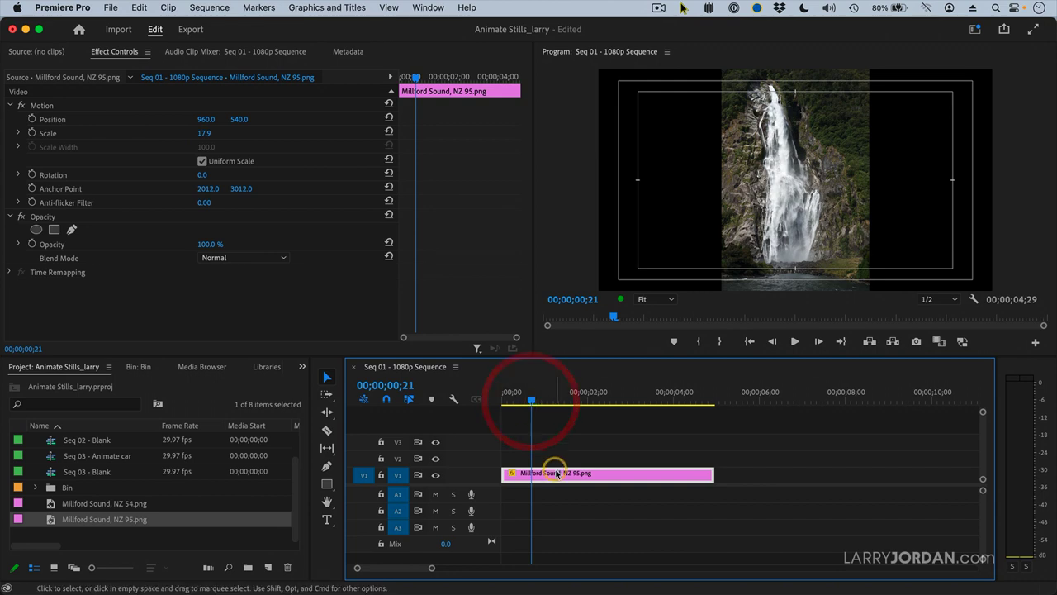
Set the waterfall clip's duration to 8:00 with Clip Speed/Duration (Cmd+R)
key(Cmd+R)
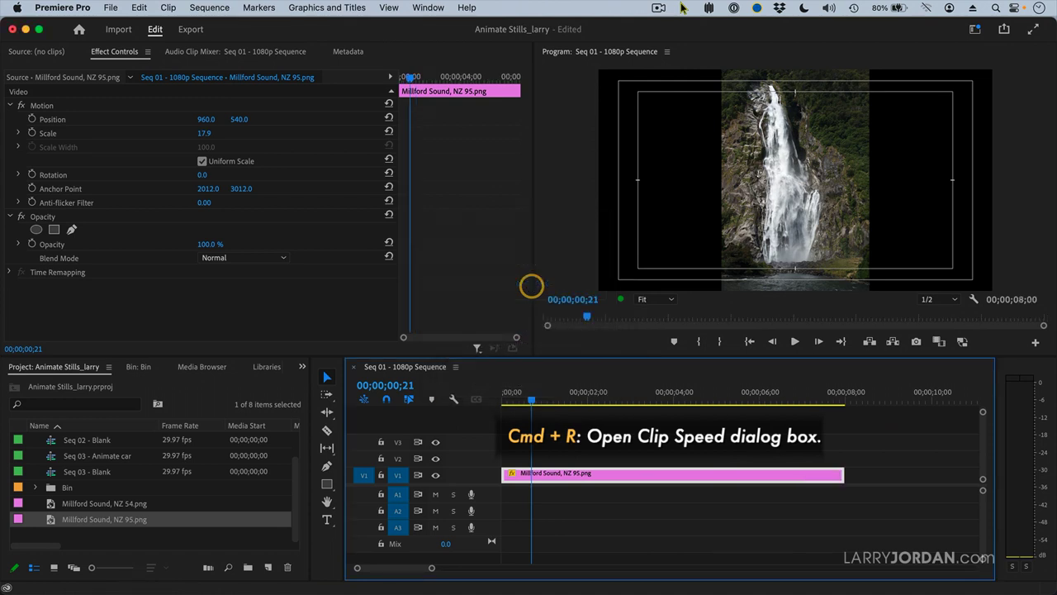
mouse_move(531, 401)
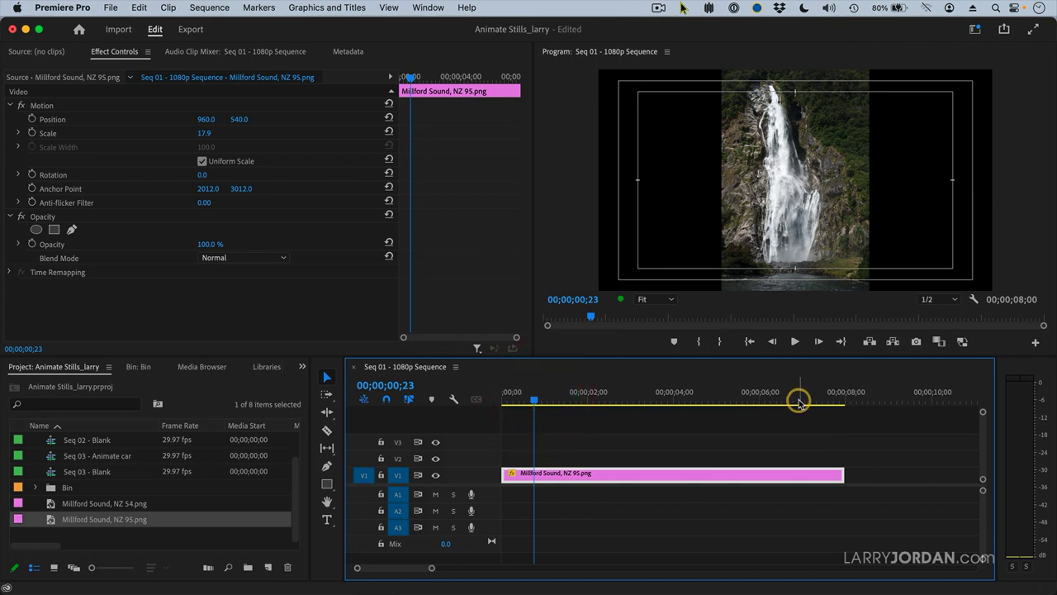
drag(799, 399, 535, 392)
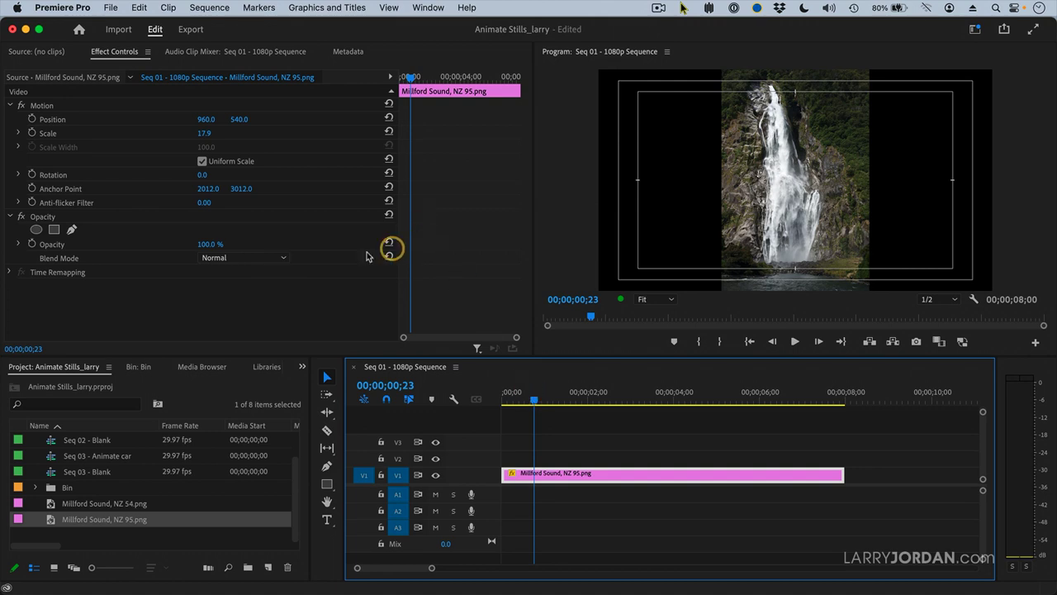
mouse_move(314, 130)
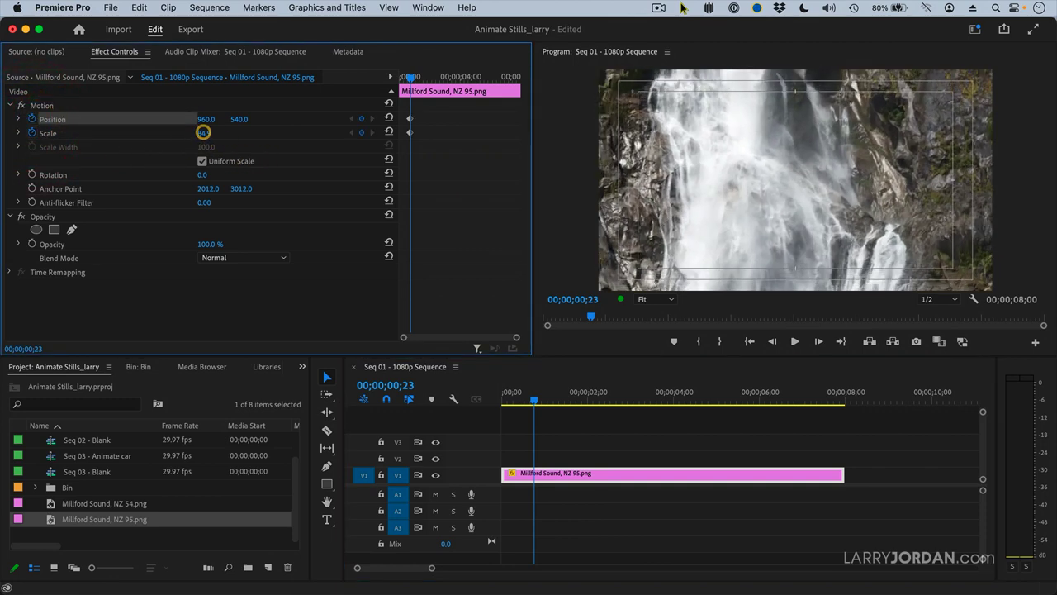
Keyframe the waterfall's start at Scale 80, framed on the base of the falls
drag(203, 133, 262, 147)
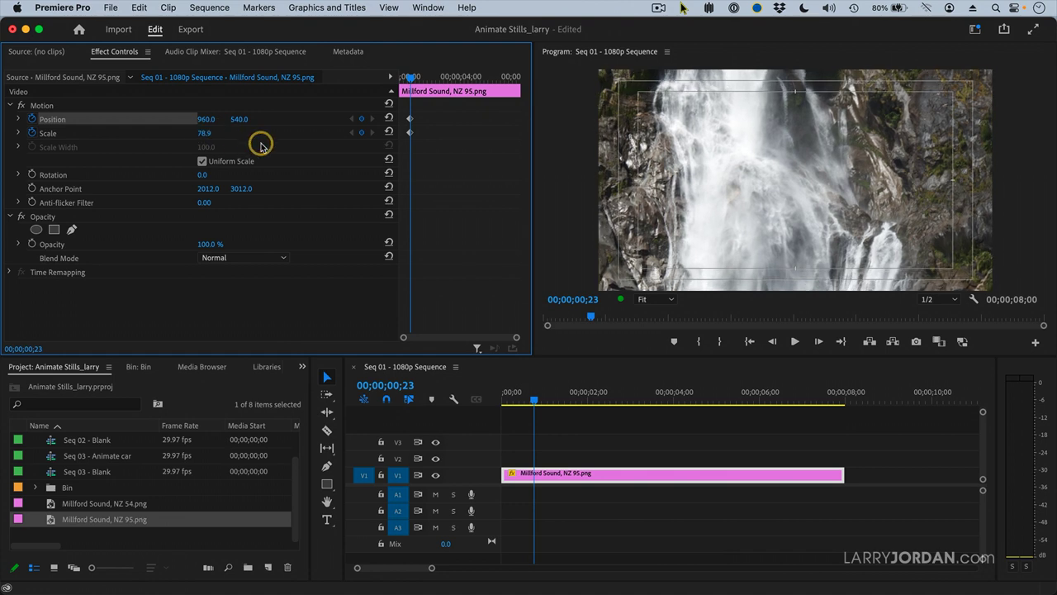
double_click(205, 133)
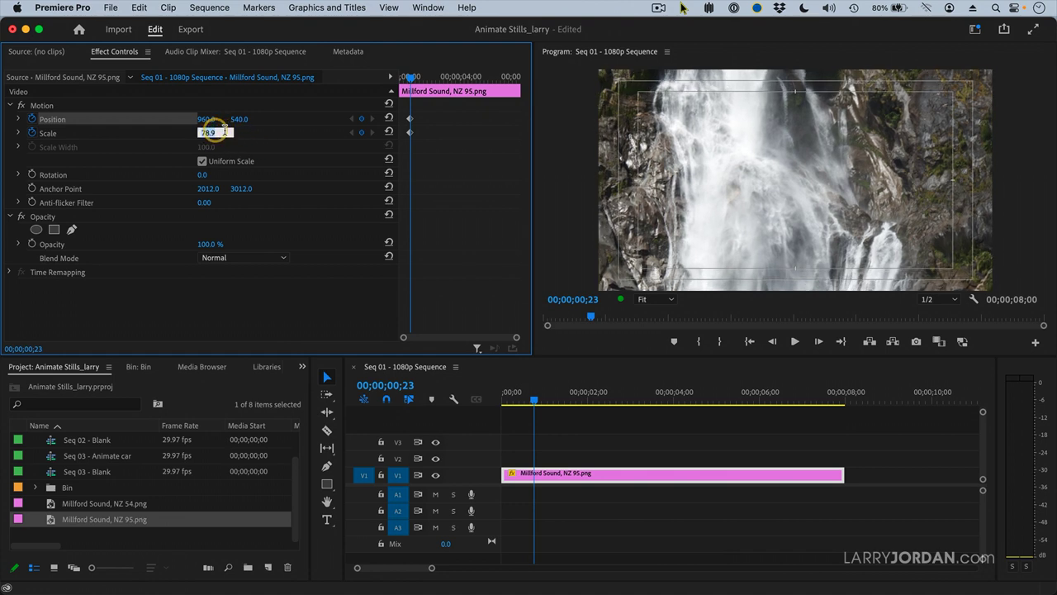
drag(208, 133, 221, 133)
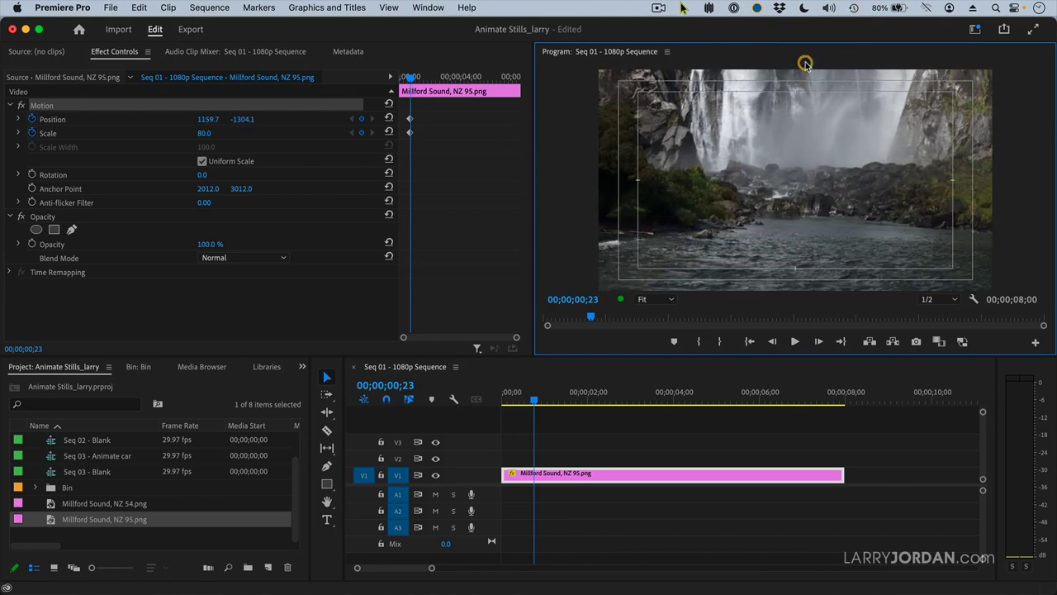
drag(805, 64, 766, 111)
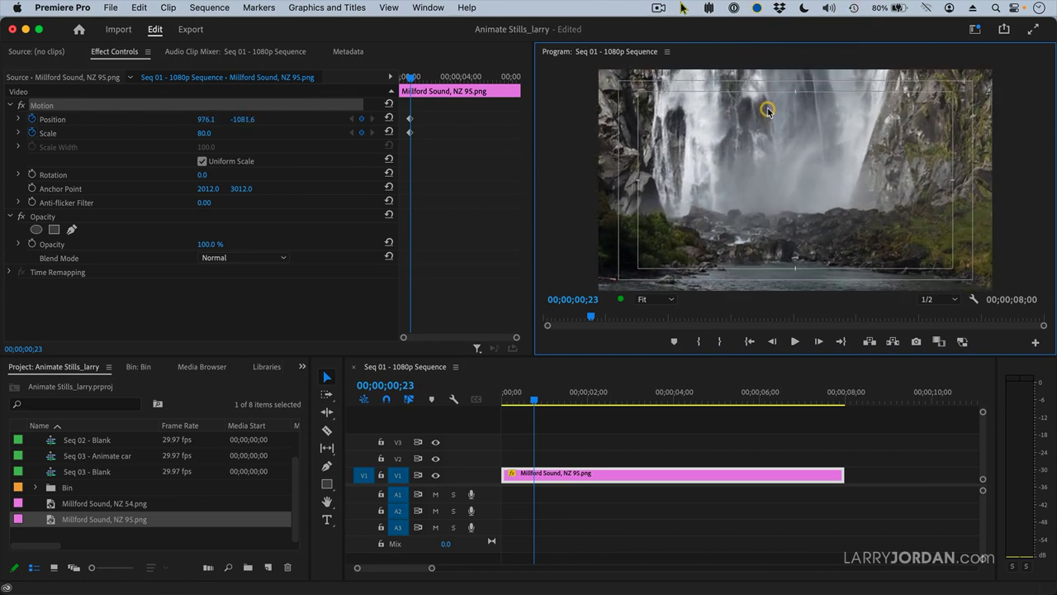
drag(768, 111, 764, 111)
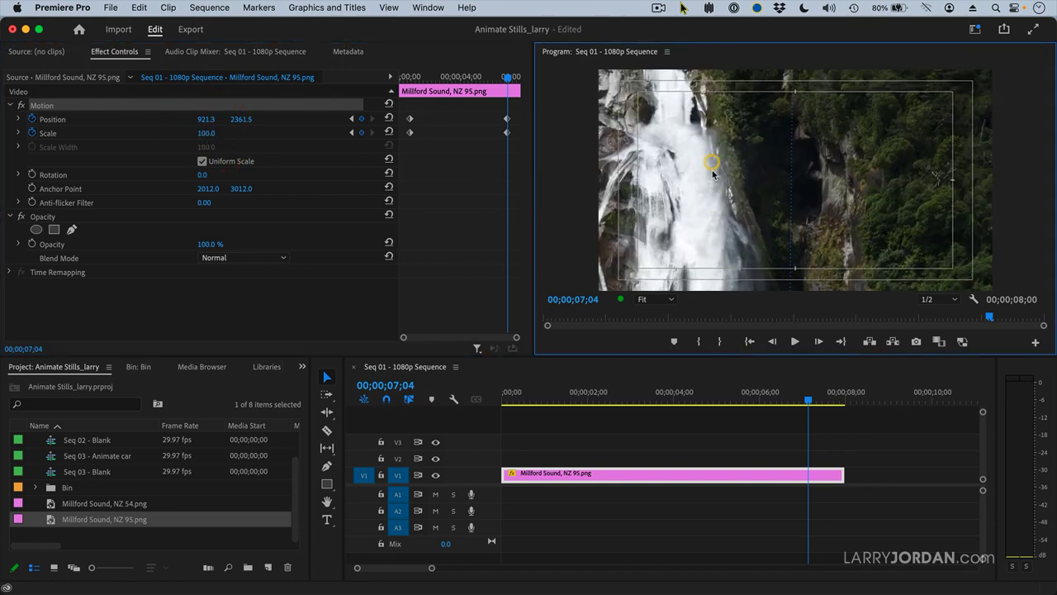
At about 7;04, frame the upper falls at Scale 100, Position 1063.1, 2932.1
drag(712, 162, 723, 174)
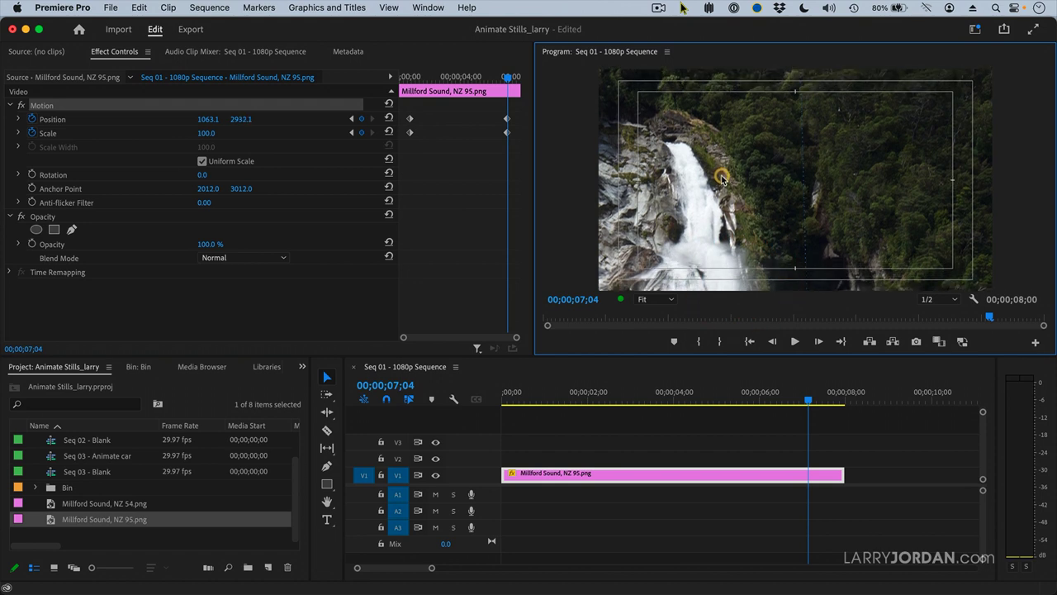
Nudge the ending keyframe's Position to 1085.6, 2887.0
drag(722, 180, 725, 170)
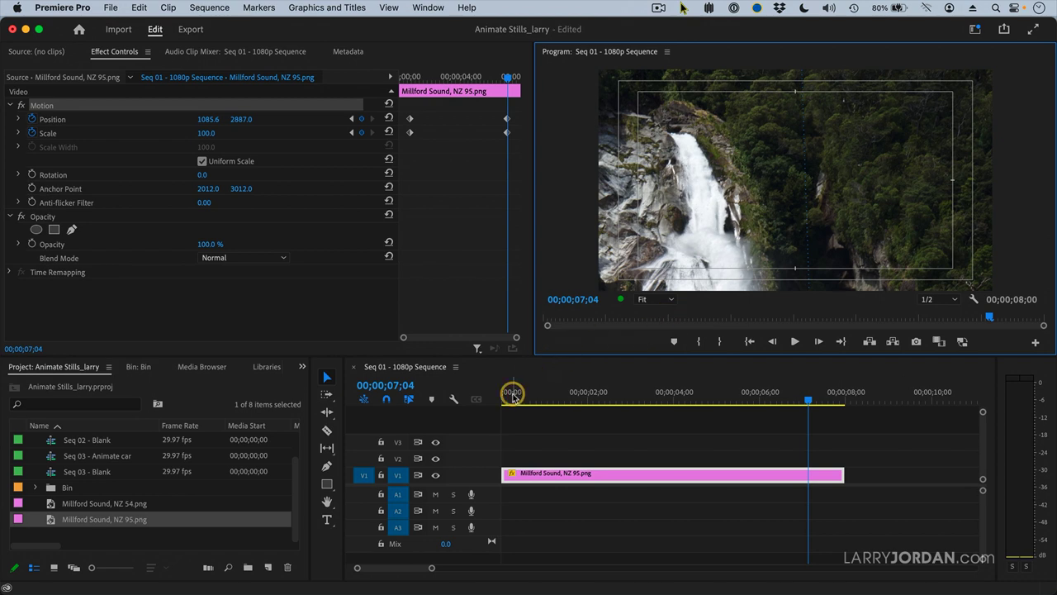
mouse_move(722, 124)
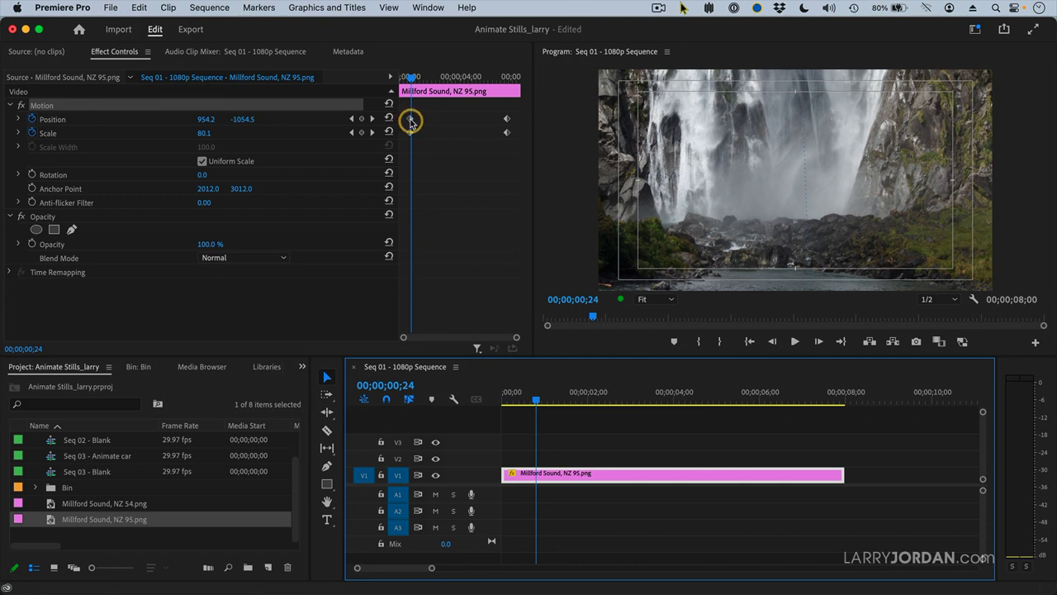
Open the first Position keyframe's interpolation options, preview playback, then reopen them for easing
right_click(410, 119)
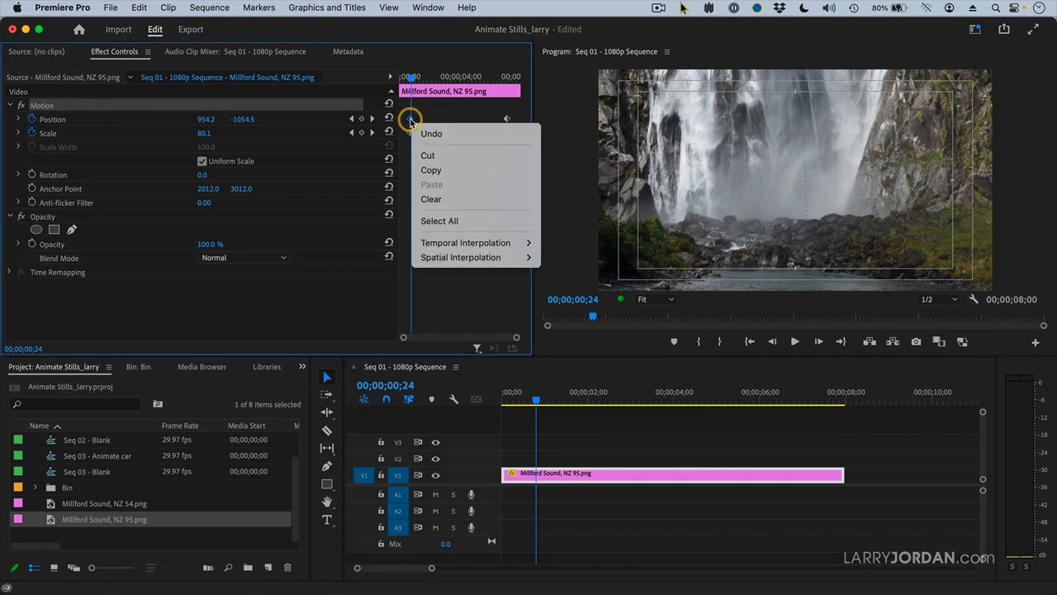
mouse_move(460, 257)
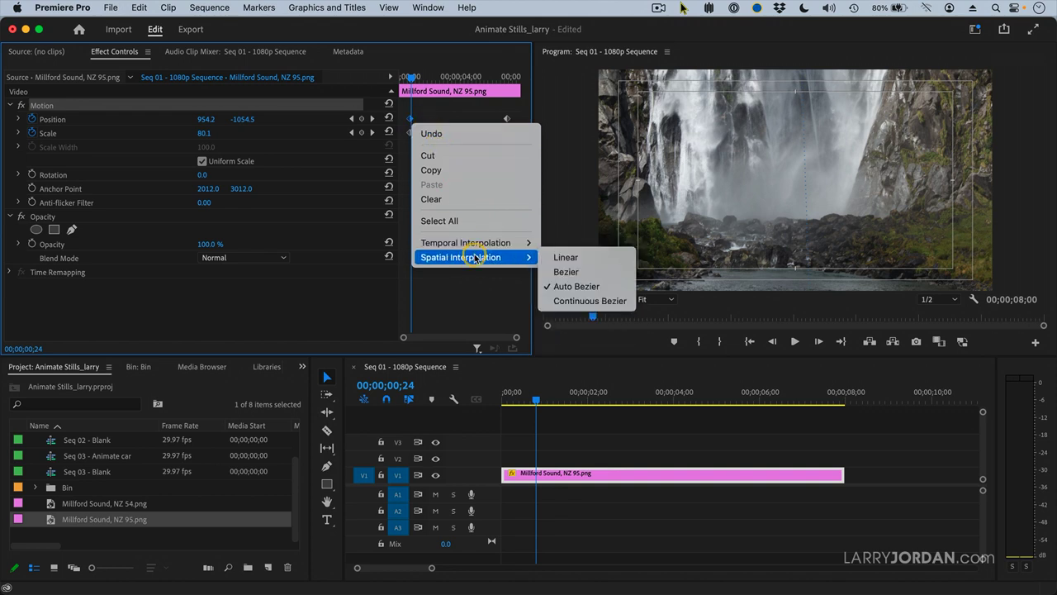
mouse_move(576, 286)
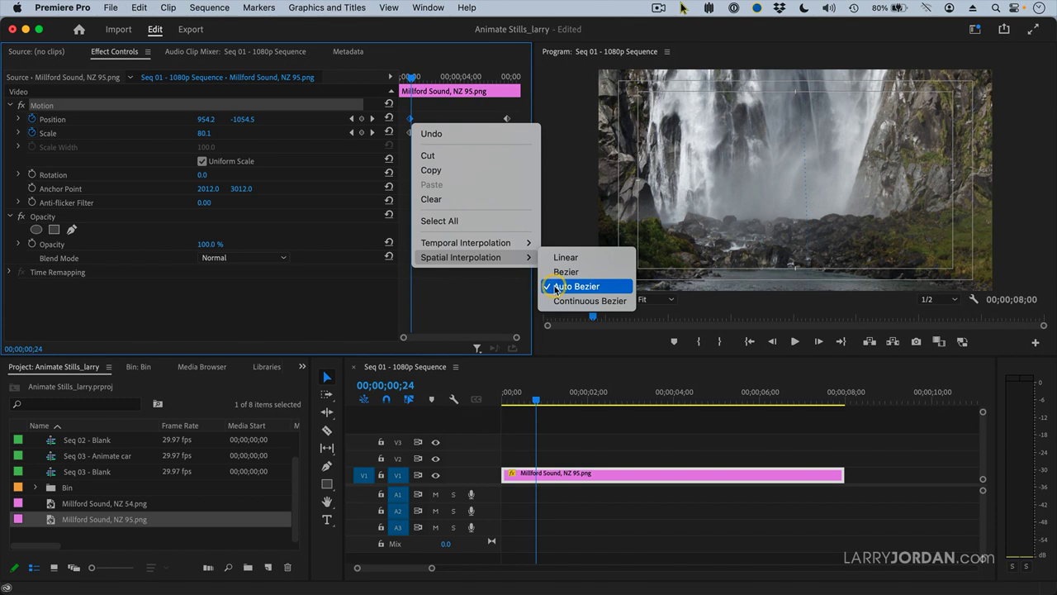
mouse_move(566, 272)
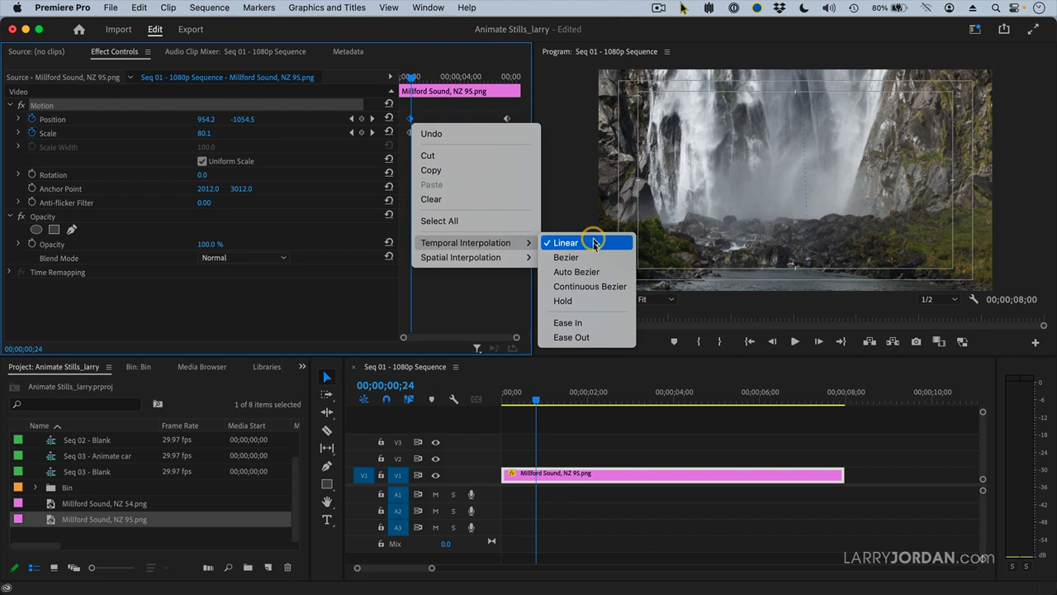
click(565, 242)
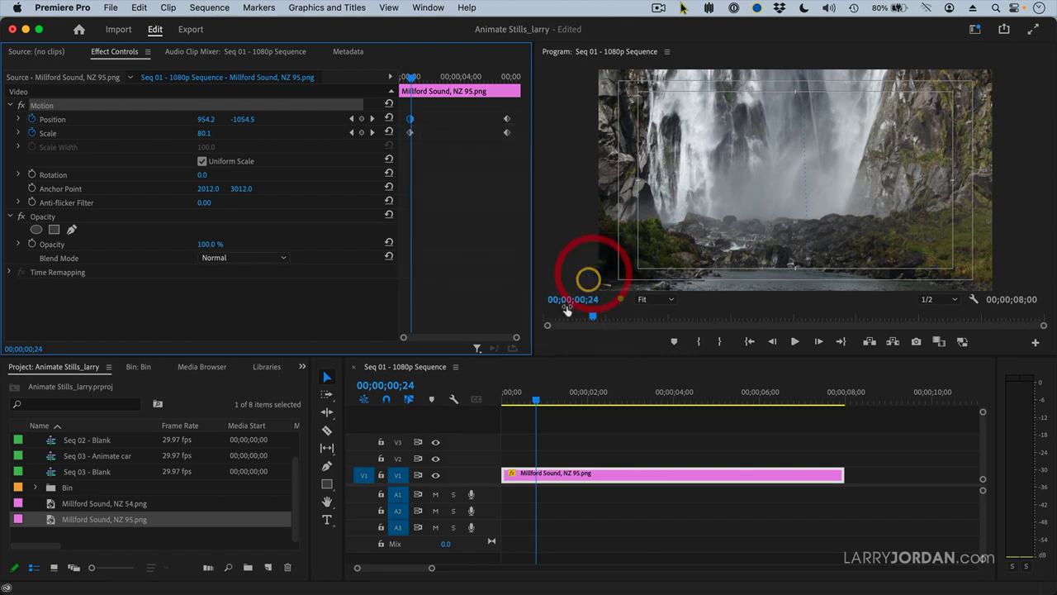
click(794, 341)
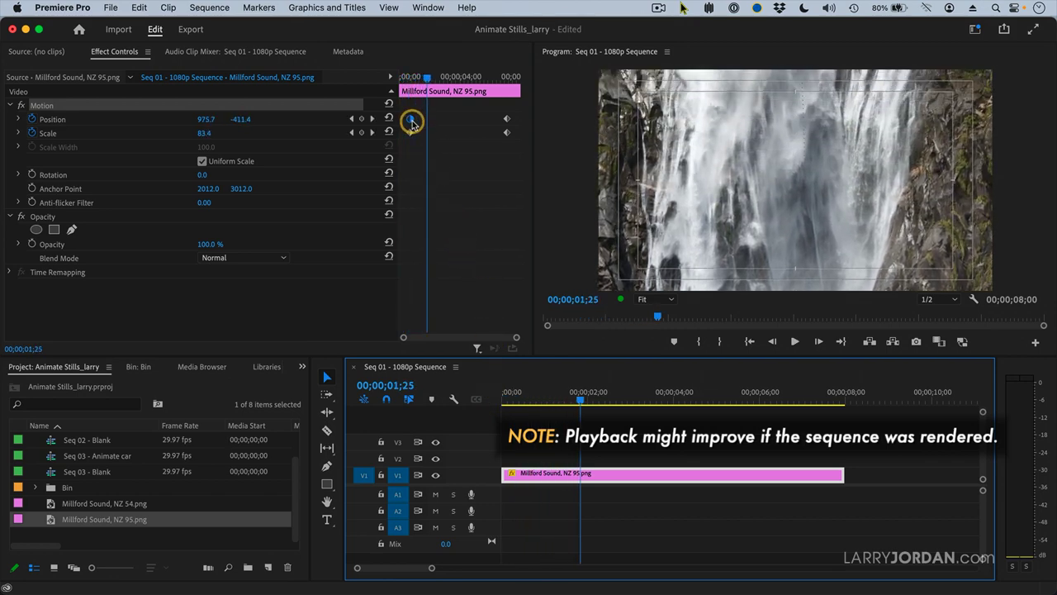
right_click(411, 122)
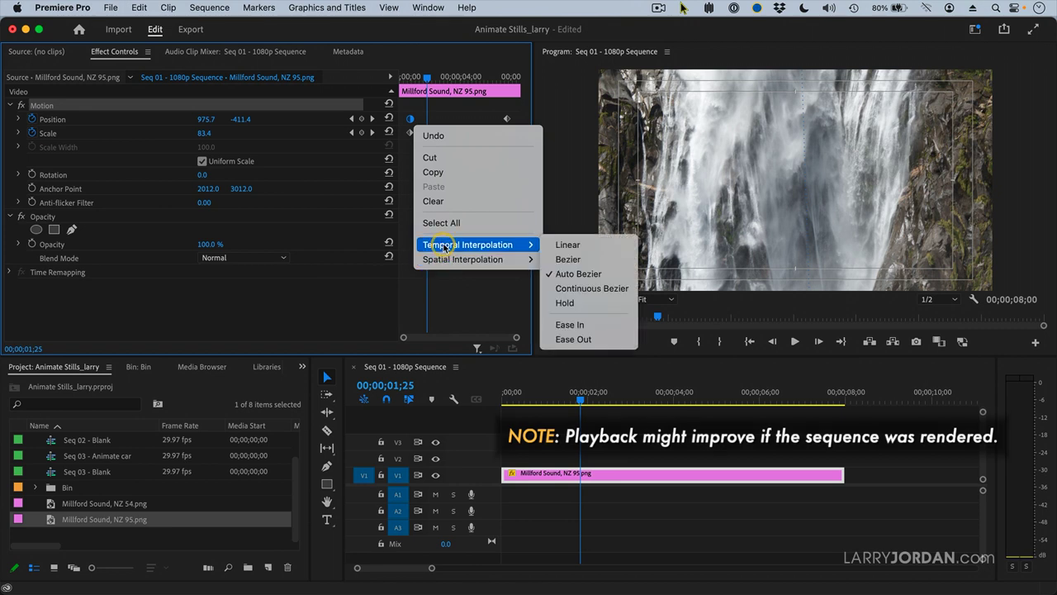
mouse_move(569, 324)
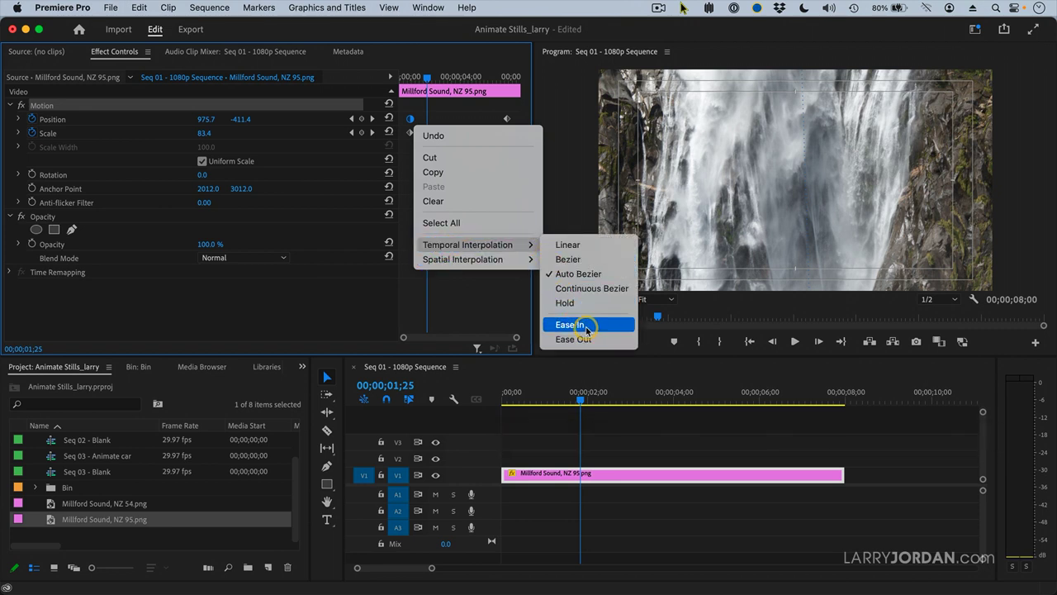
mouse_move(570, 340)
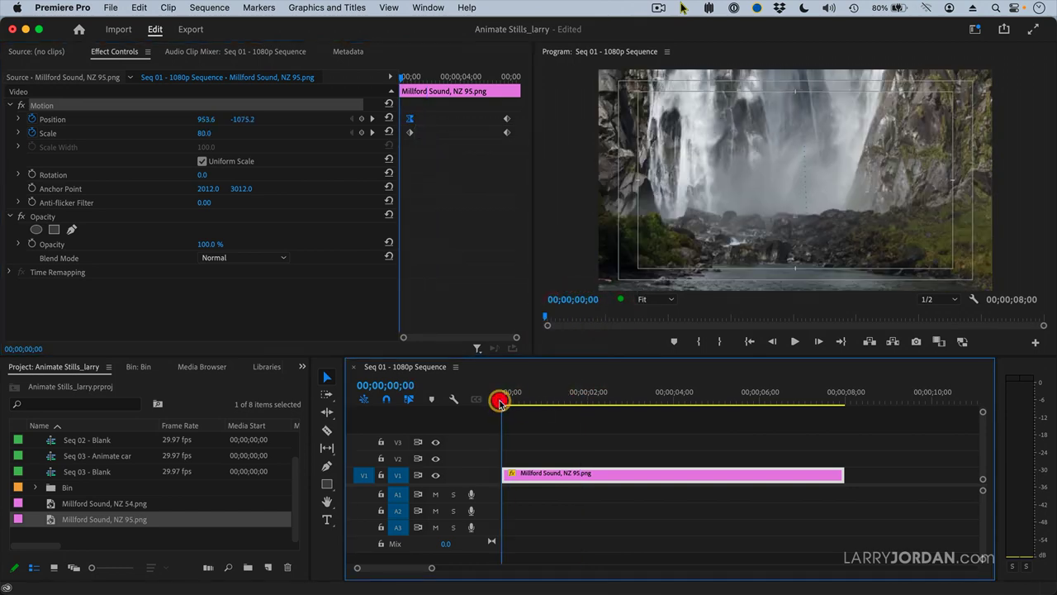
Select the ending Position keyframe and open its interpolation options to apply easing
click(794, 341)
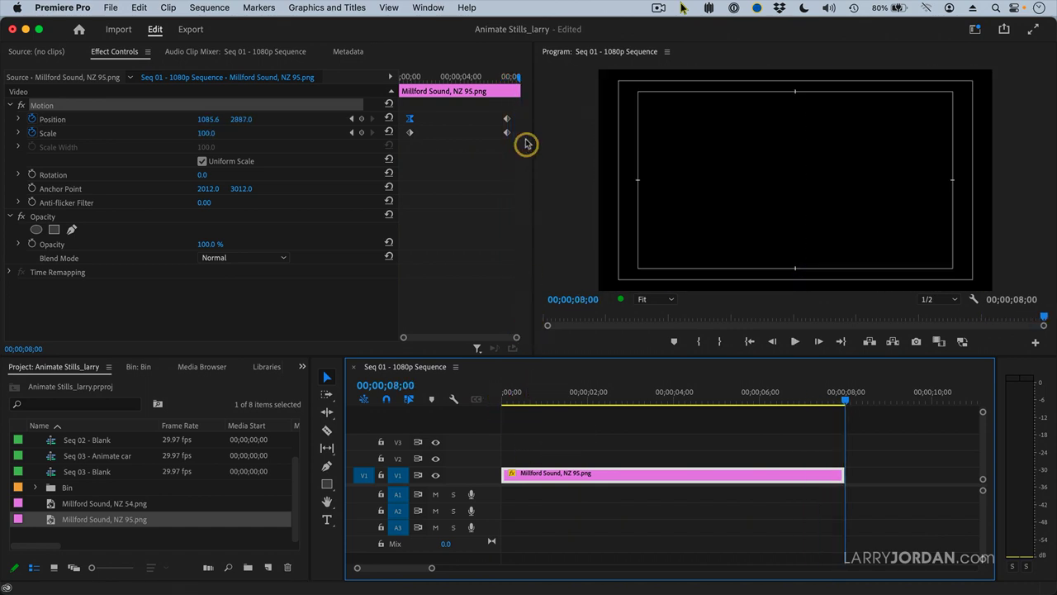
right_click(506, 118)
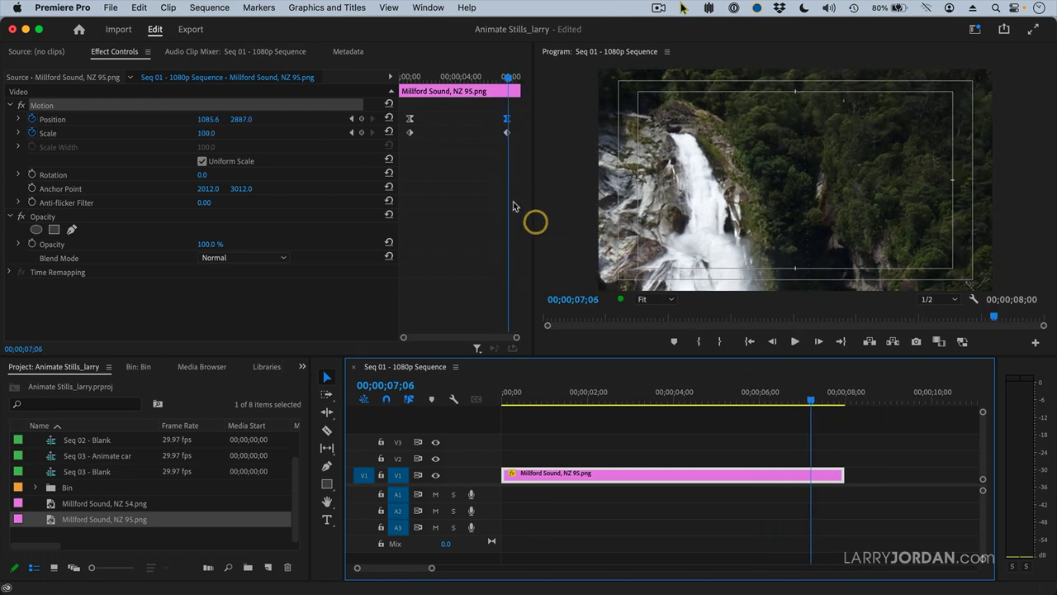
click(505, 118)
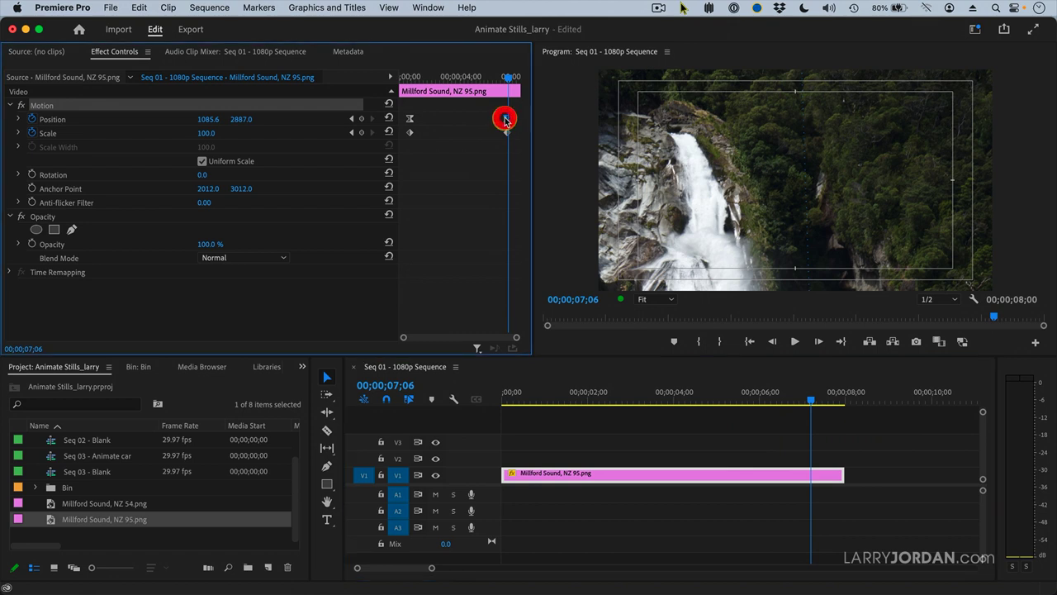
right_click(506, 118)
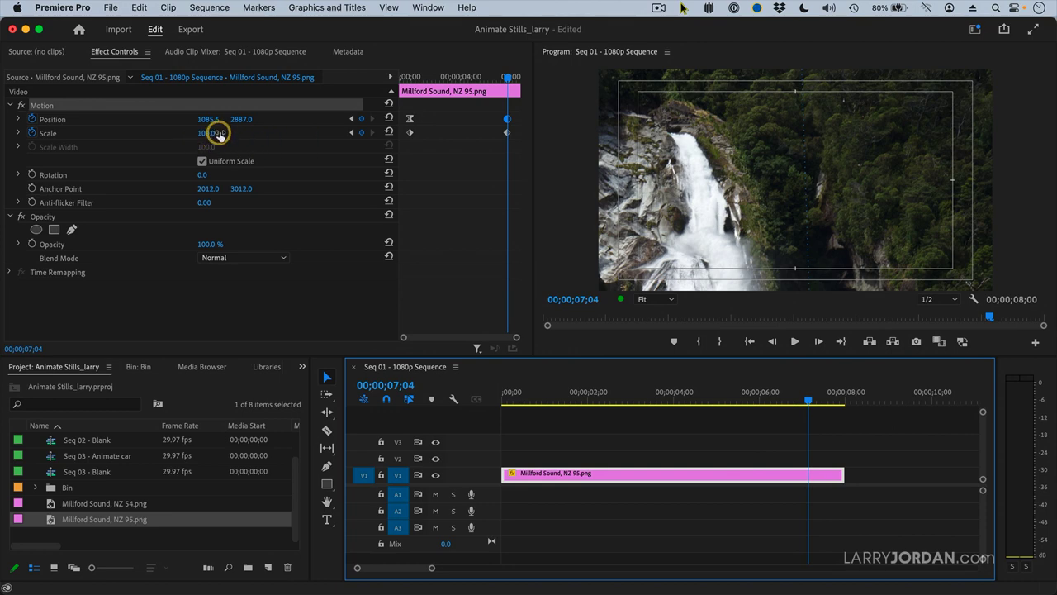
Scrub the playhead and zoom the Program monitor to 10% to reveal the full motion path
drag(807, 399, 528, 399)
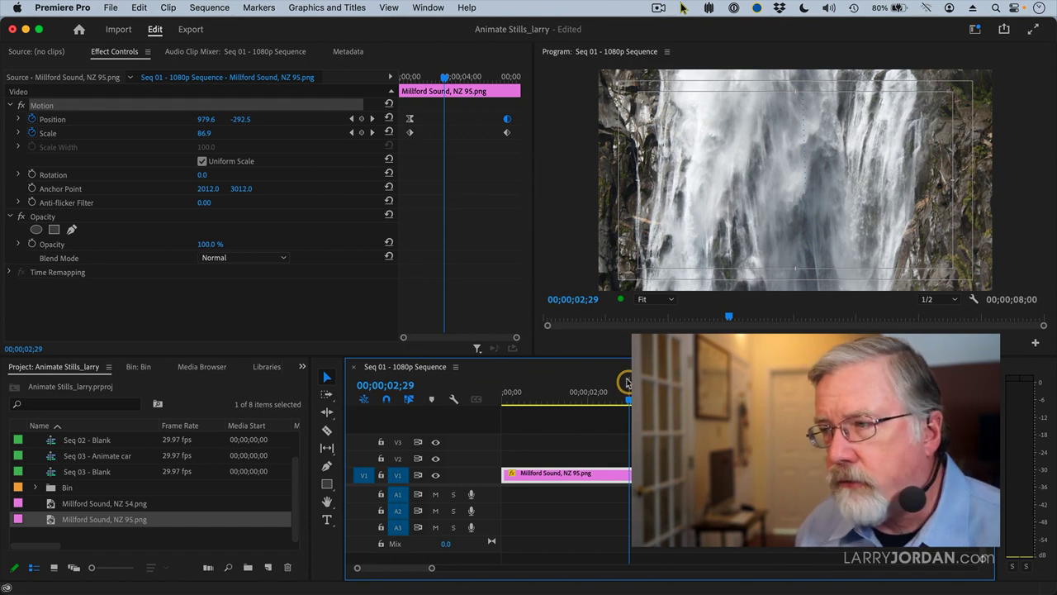
click(655, 299)
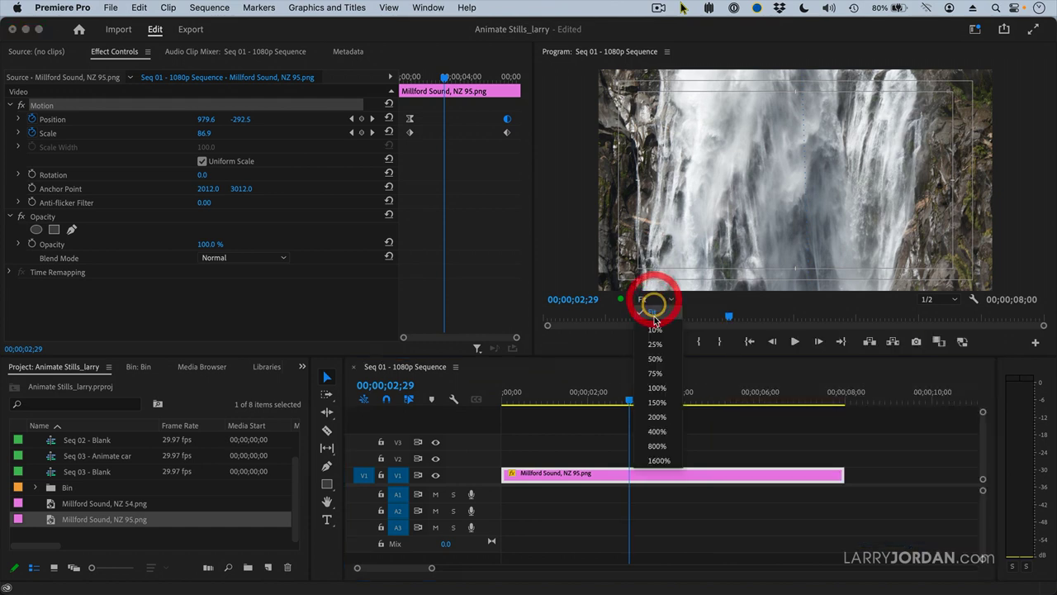
click(655, 330)
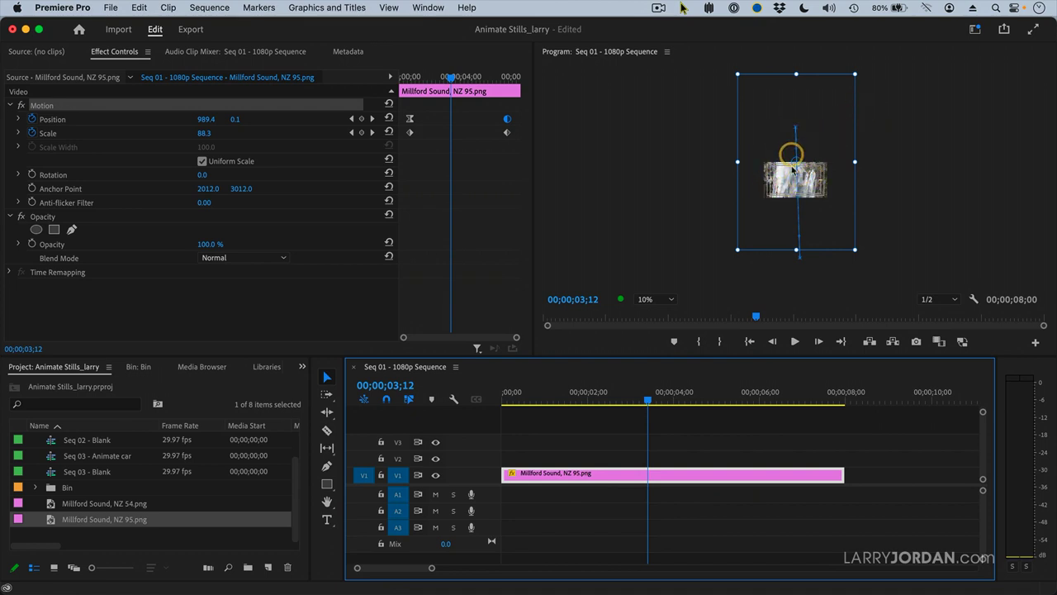
Scrub the animation and drag the still sideways, adding a Position keyframe at 00;00;05;11 (900.0, 1620.0)
drag(790, 153, 799, 231)
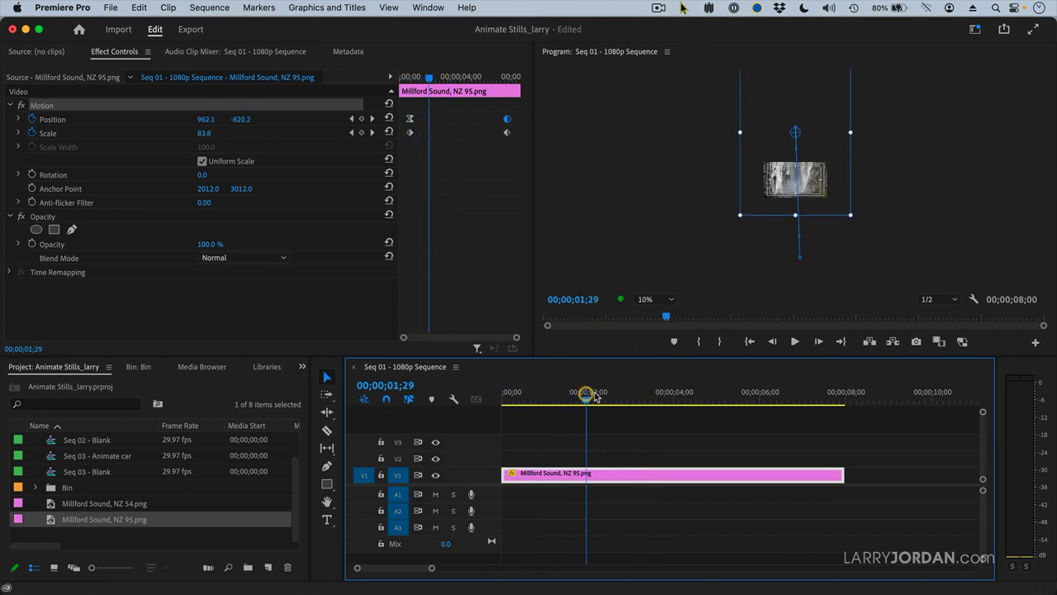
drag(587, 391, 677, 391)
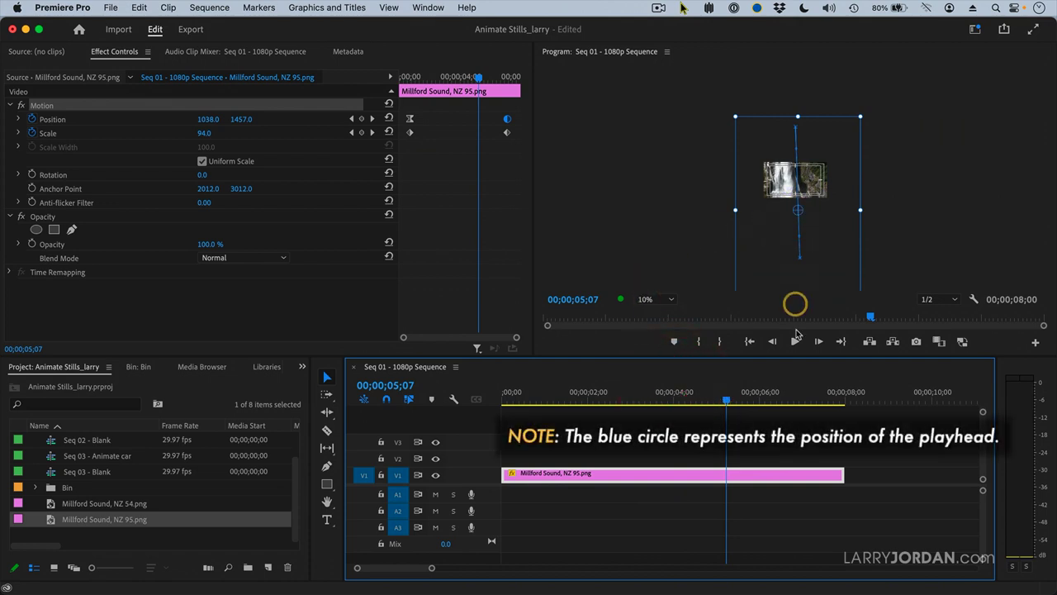
mouse_move(727, 401)
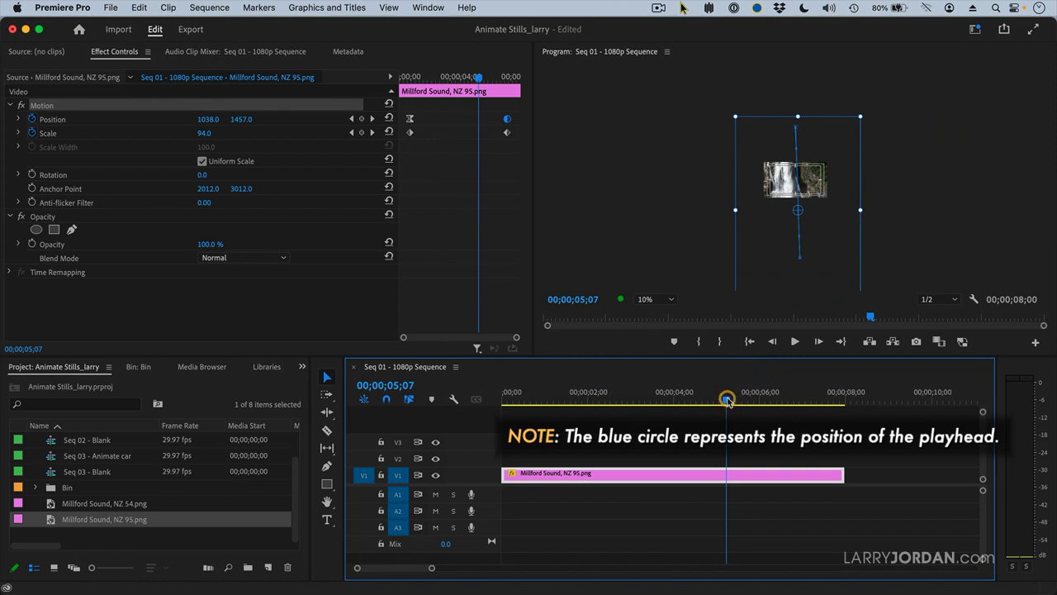
drag(726, 399, 743, 399)
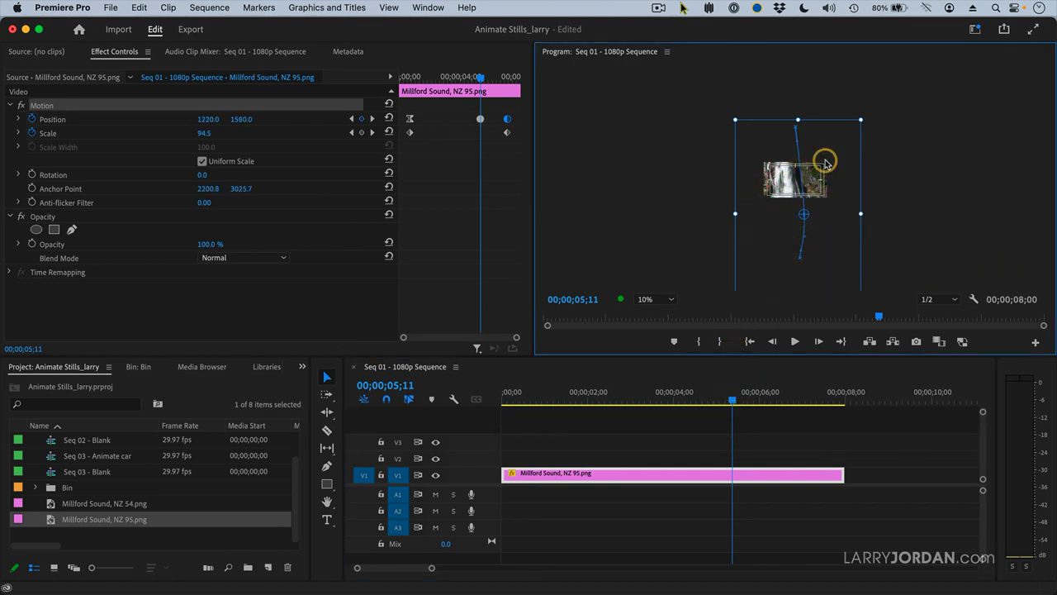
drag(826, 162, 793, 217)
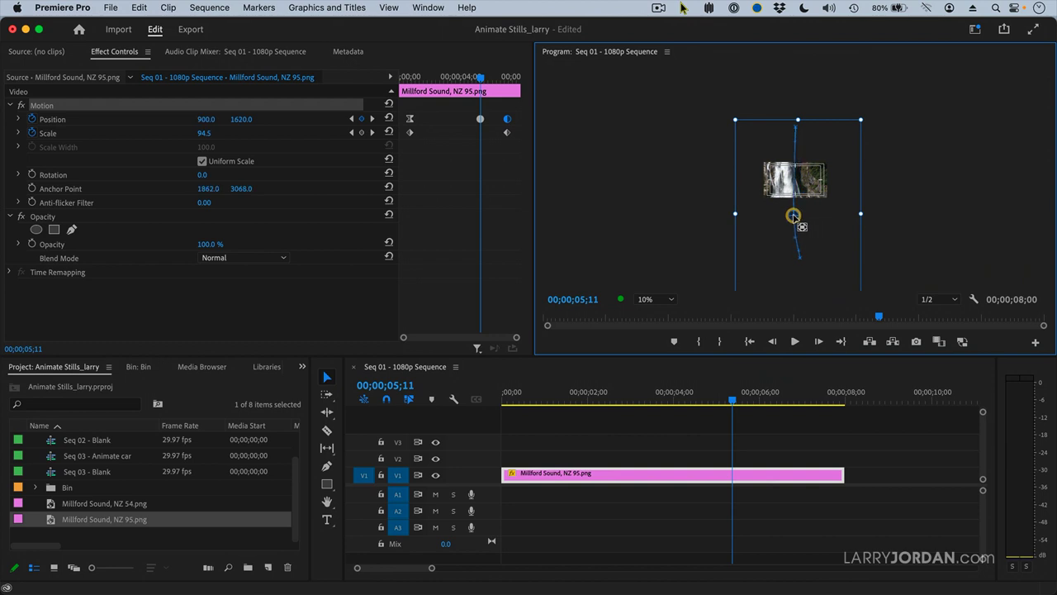
drag(792, 216, 810, 212)
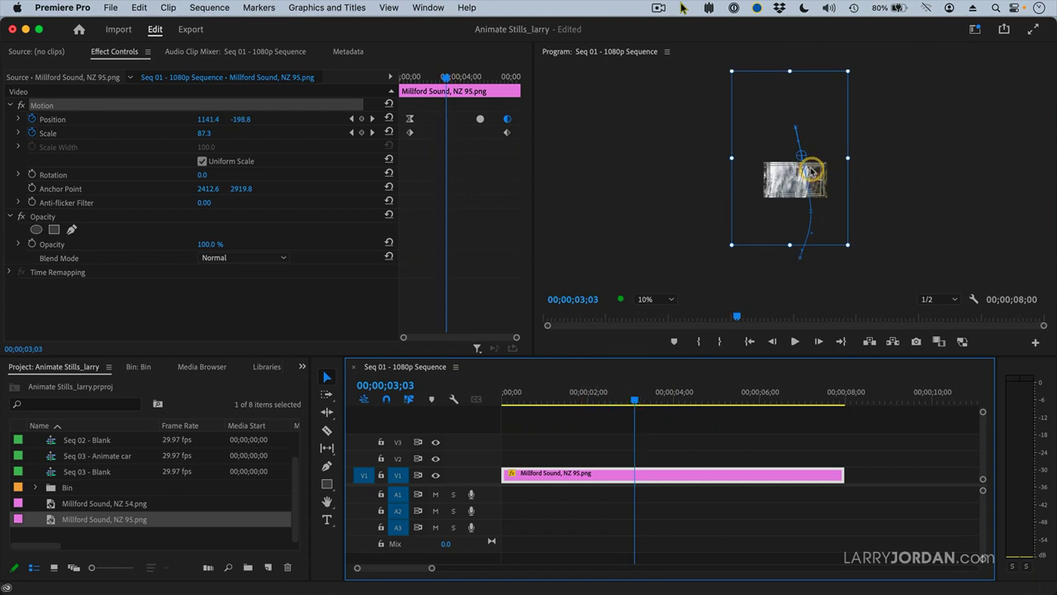
drag(813, 172, 793, 161)
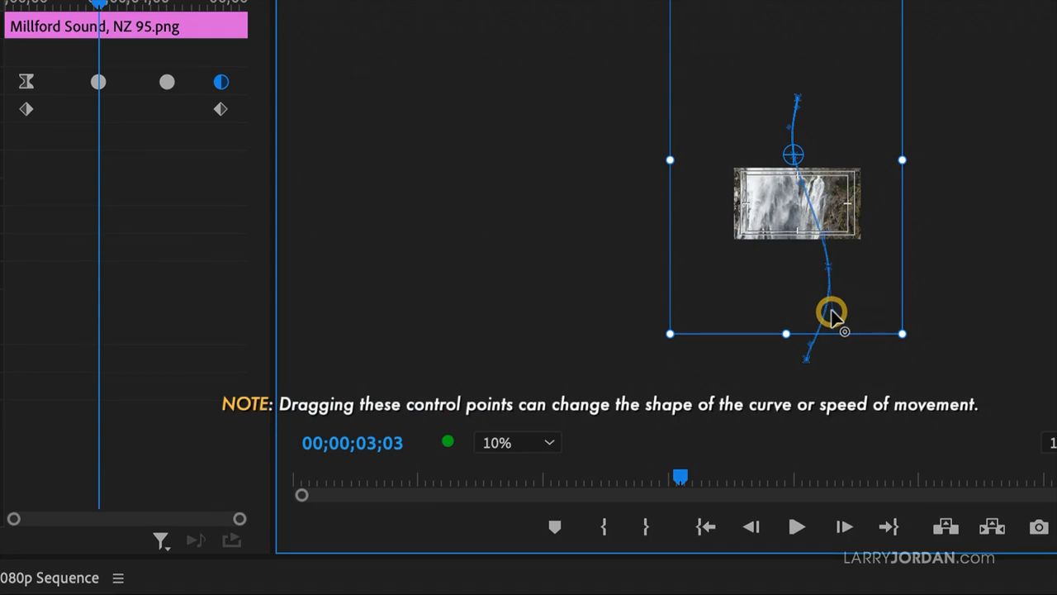
Drag a Bezier handle to curve the motion path, then set the Program monitor zoom to Fit
drag(830, 318, 792, 136)
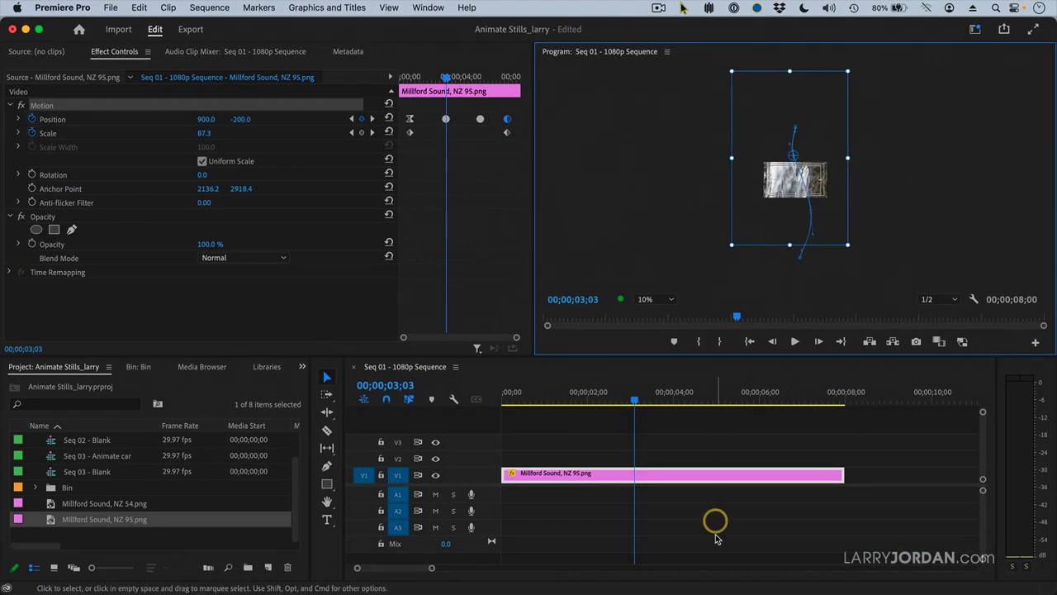
click(648, 299)
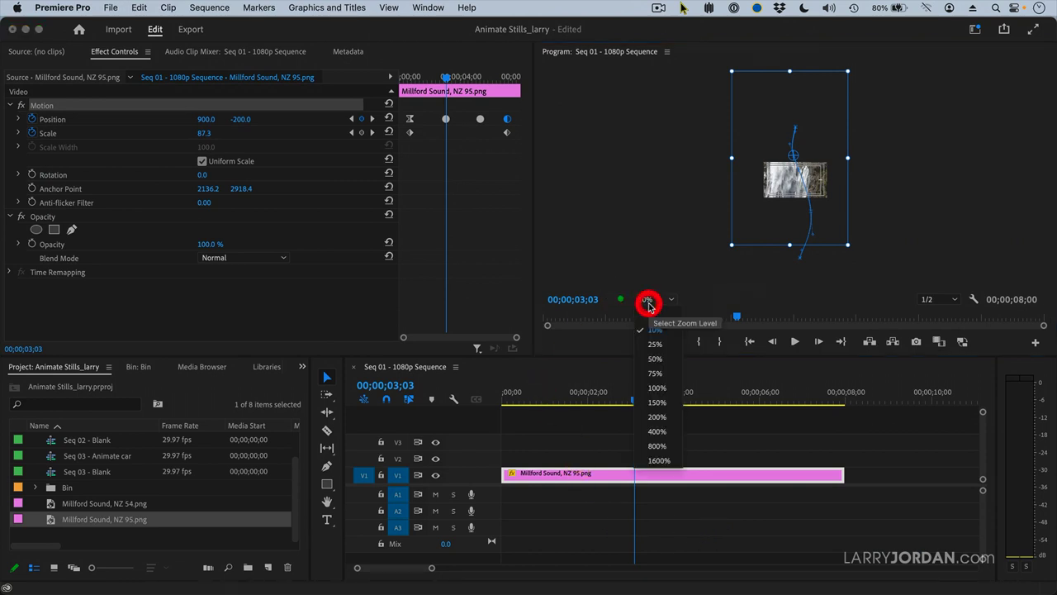
click(654, 329)
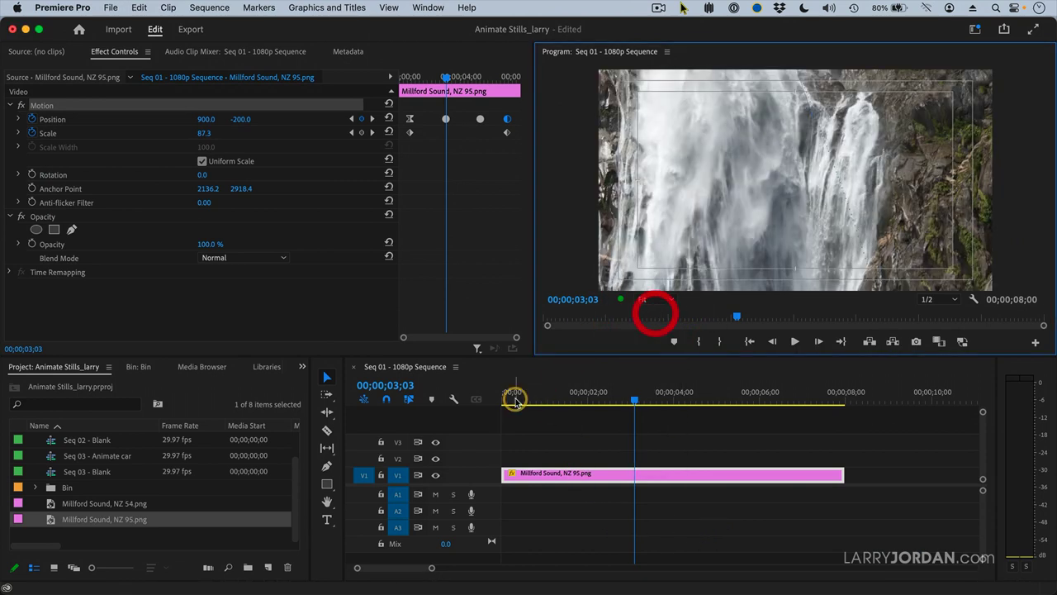